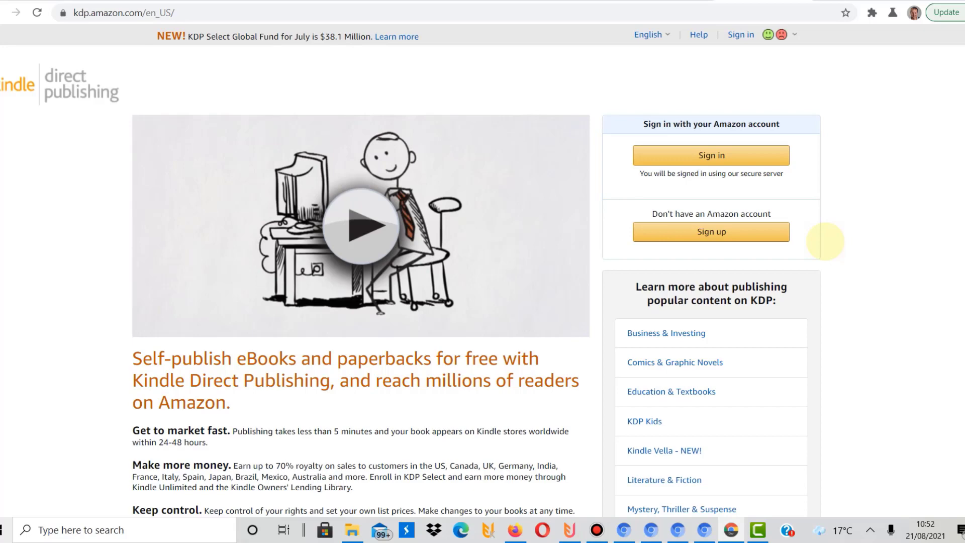
pyautogui.moveTo(628, 127)
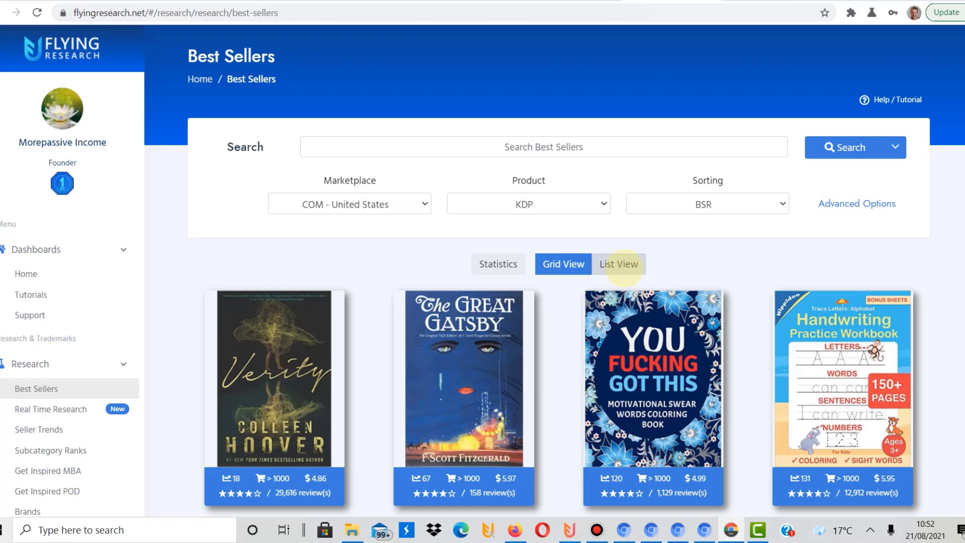
pyautogui.moveTo(463, 189)
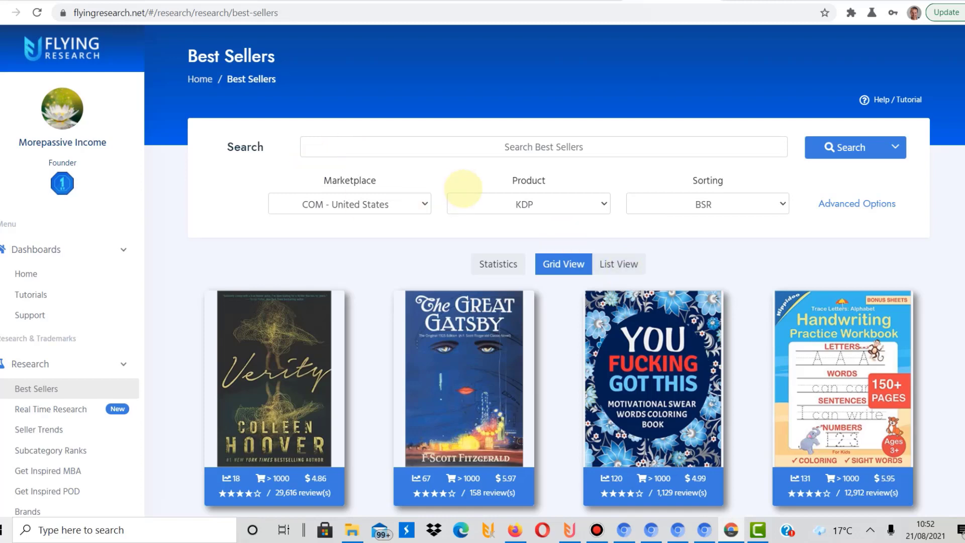
pyautogui.click(349, 203)
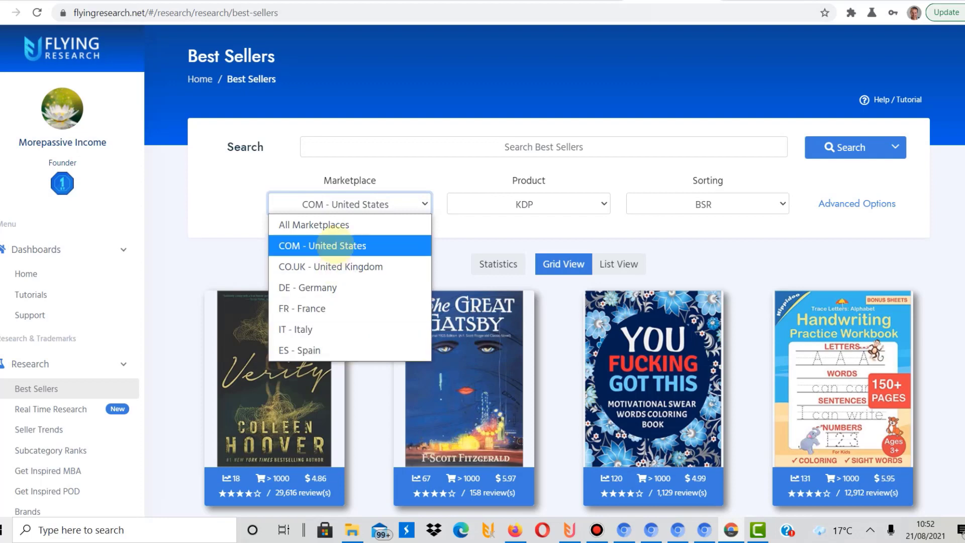
pyautogui.click(322, 246)
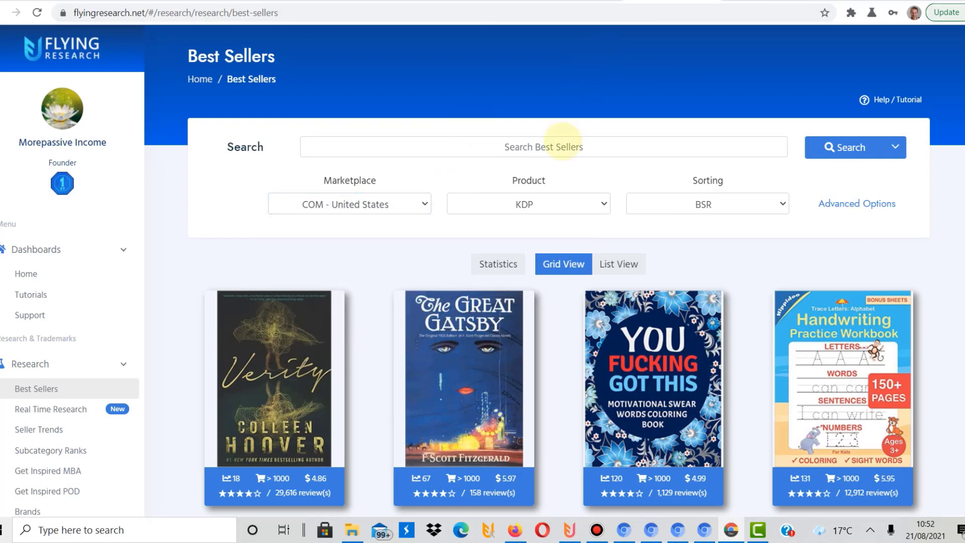
pyautogui.click(707, 204)
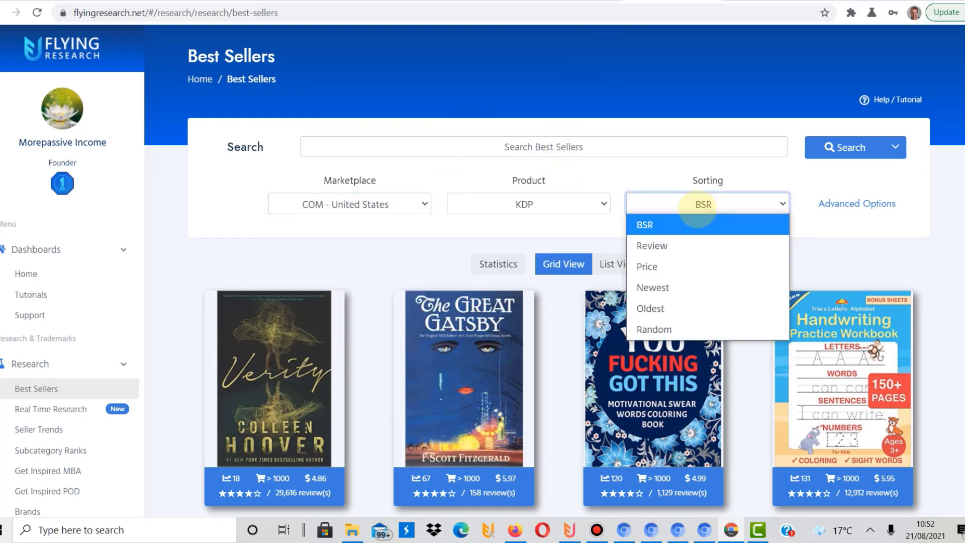
pyautogui.click(644, 224)
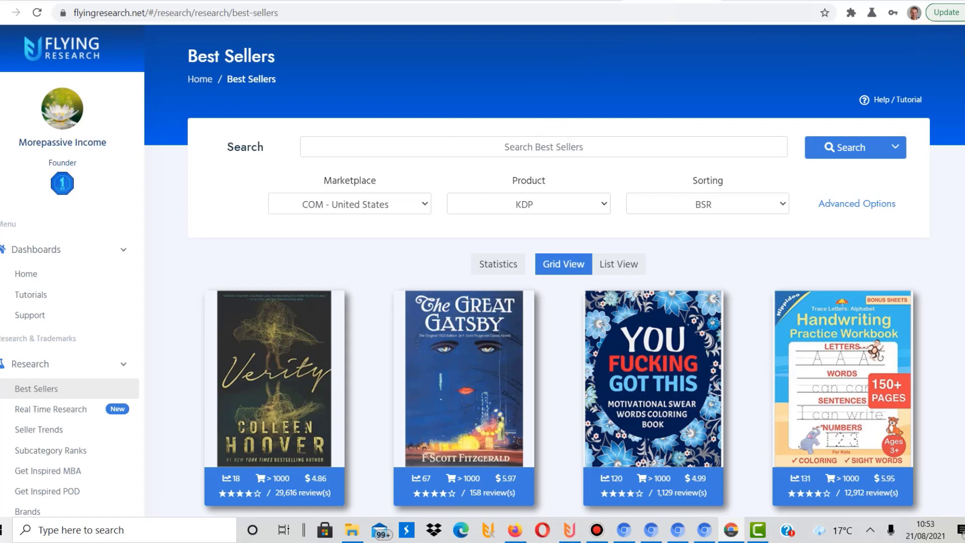
# Step: Scroll the best sellers grid down to the Air Fryer Cookbook and composition notebooks row
pyautogui.scroll(-3)
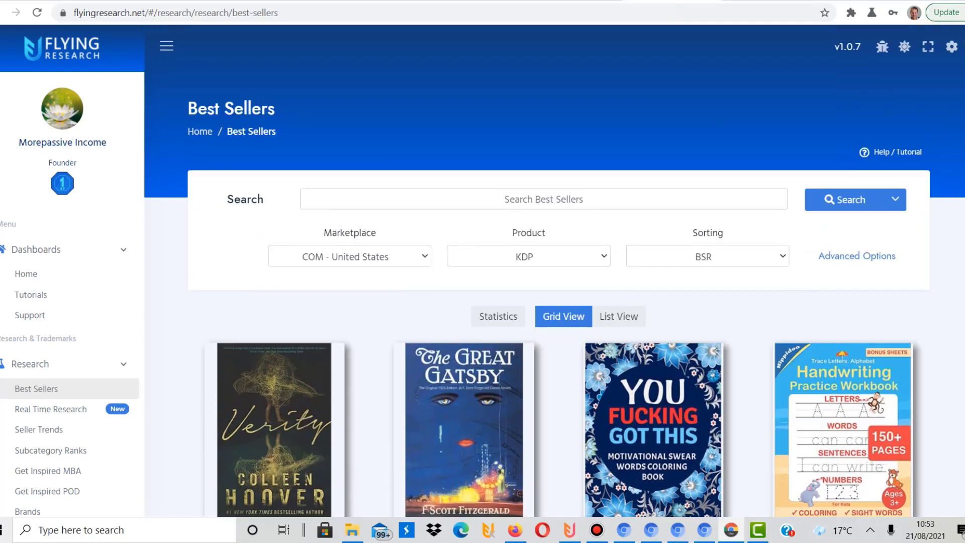
pyautogui.scroll(-3)
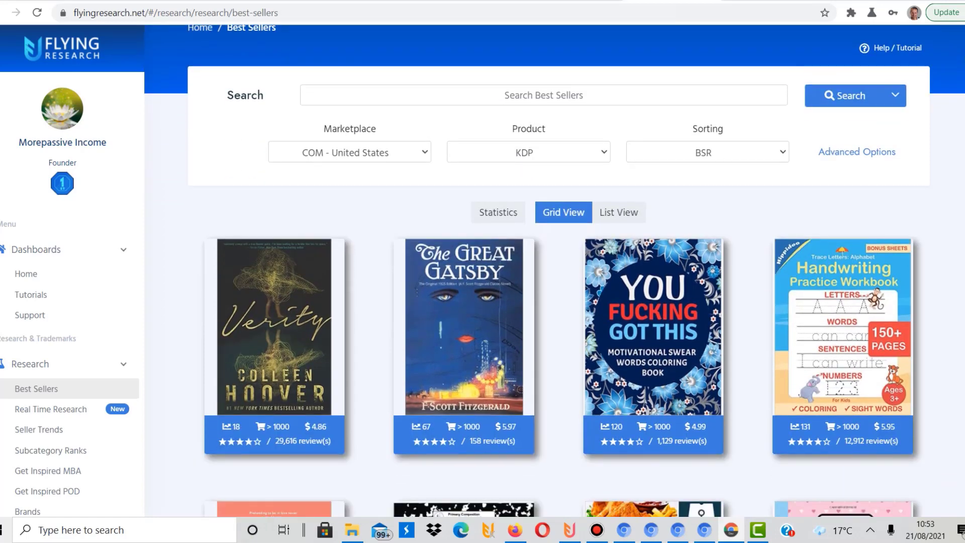
pyautogui.scroll(-3)
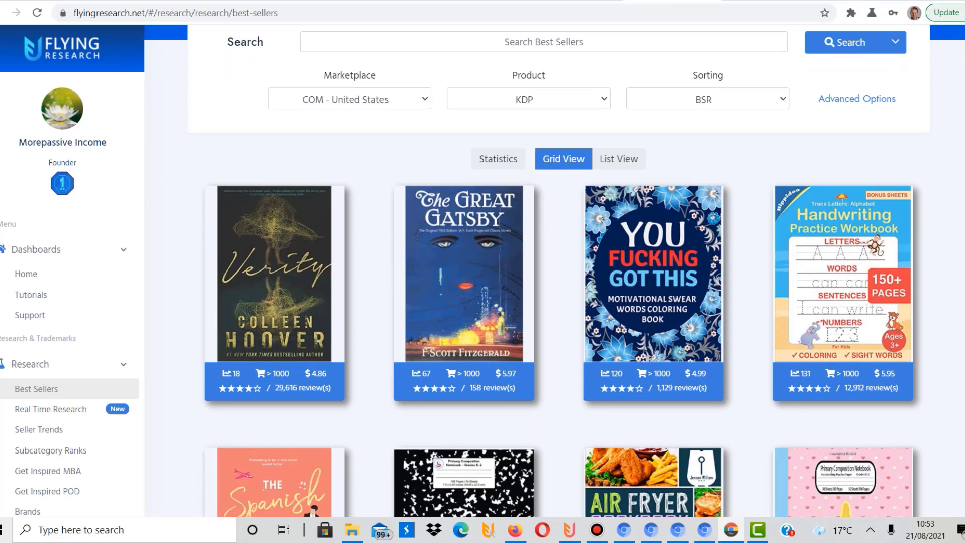
pyautogui.scroll(-3)
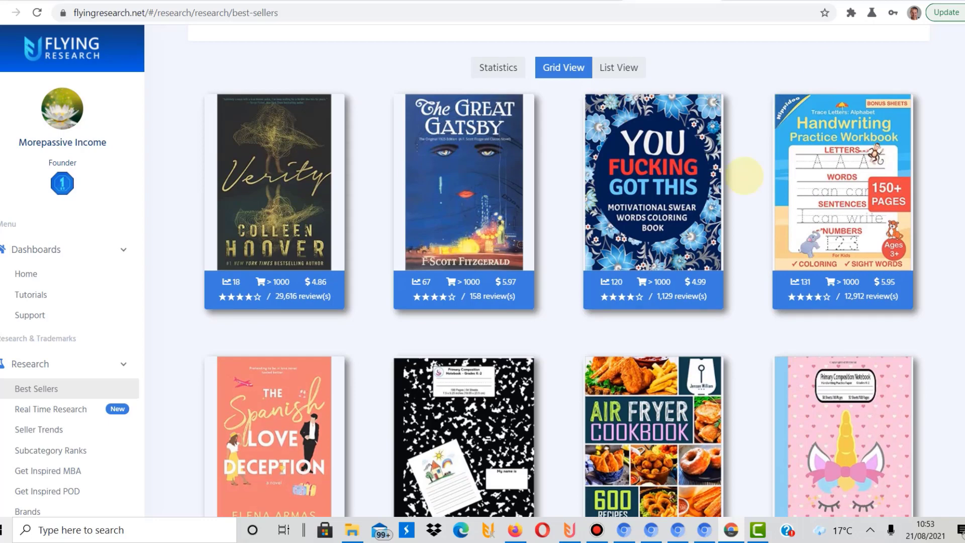
pyautogui.moveTo(274, 181)
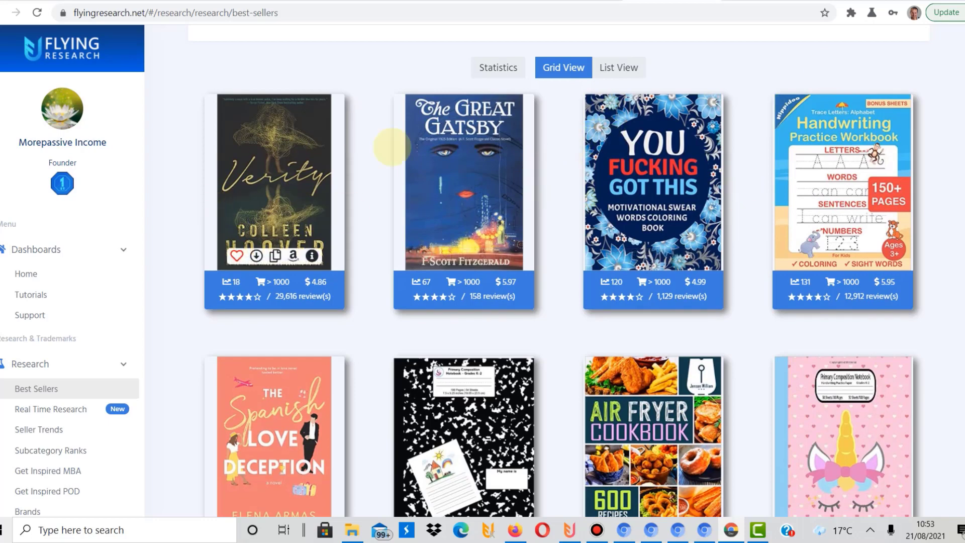
pyautogui.moveTo(417, 282)
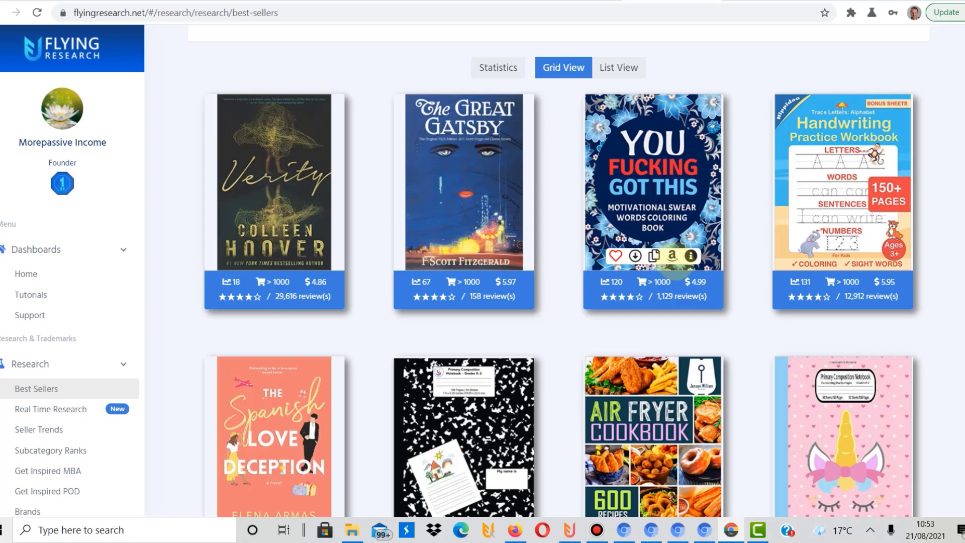
pyautogui.moveTo(691, 256)
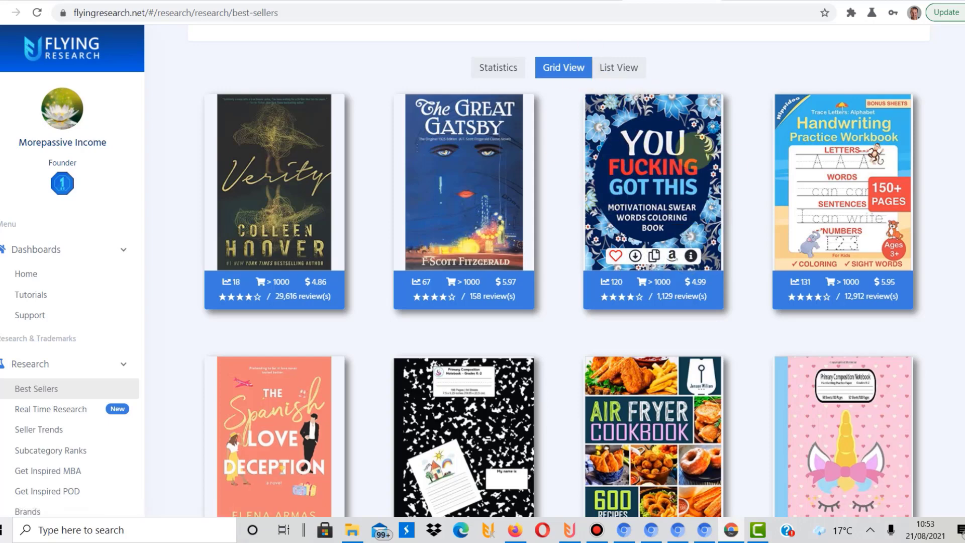
pyautogui.moveTo(690, 256)
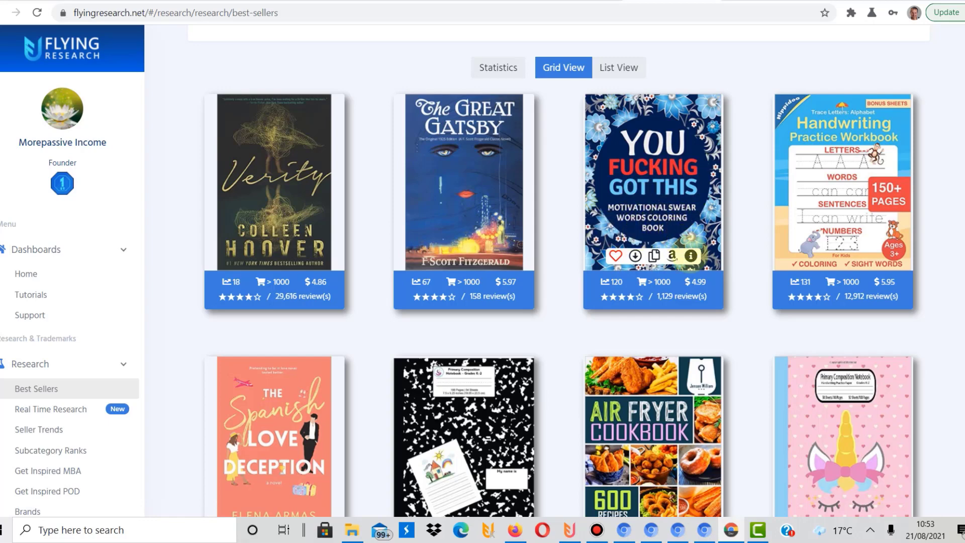
# Step: Open the swear words coloring book's detail page and scroll to its keywords and long-tail keywords
pyautogui.click(652, 179)
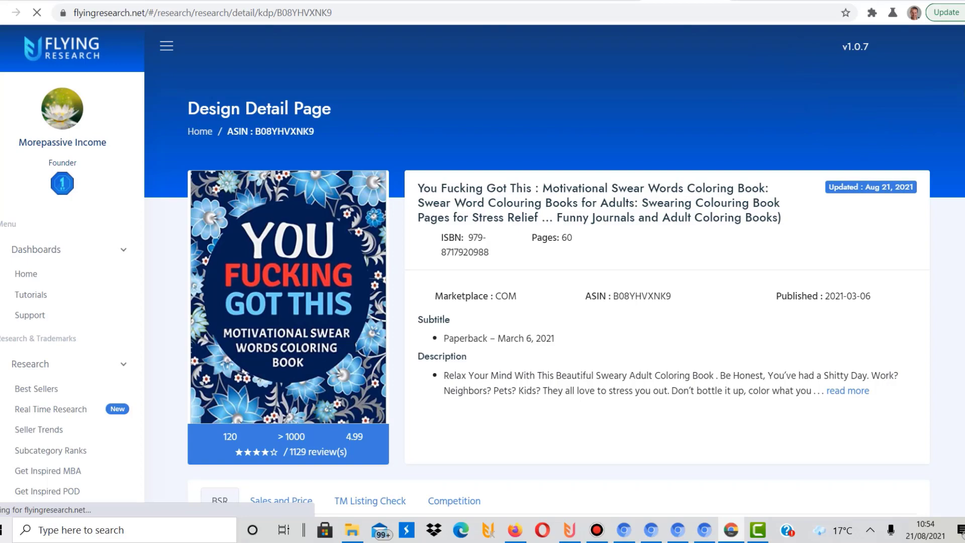
pyautogui.scroll(-3)
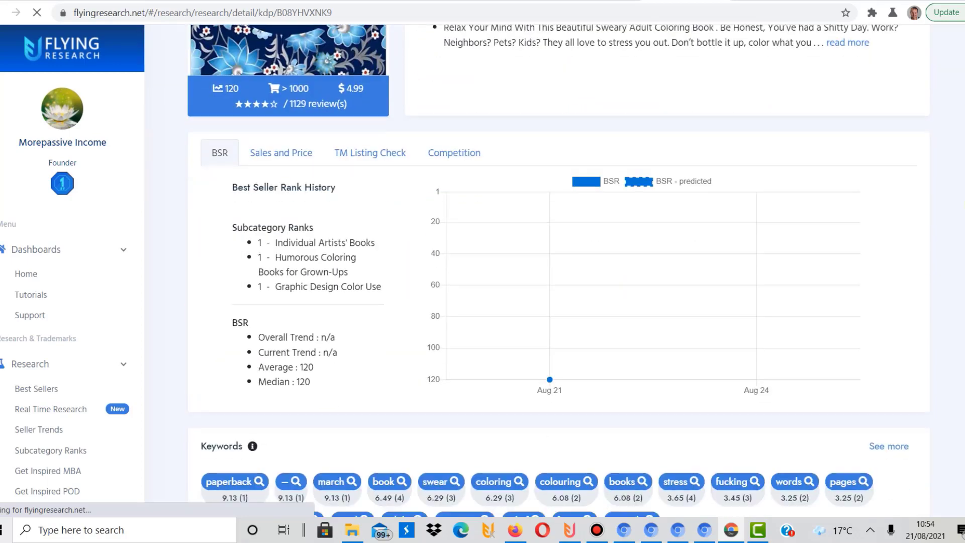
pyautogui.scroll(-3)
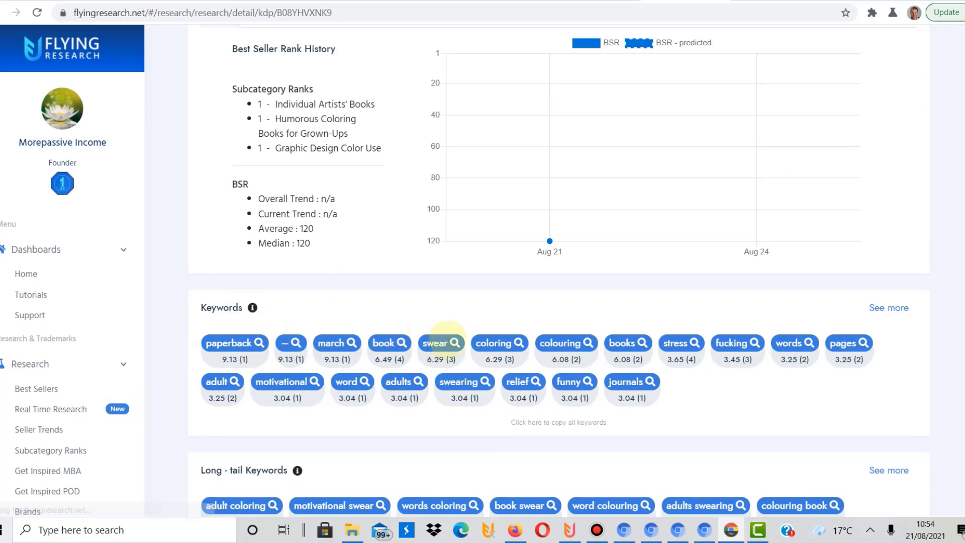
pyautogui.moveTo(627, 343)
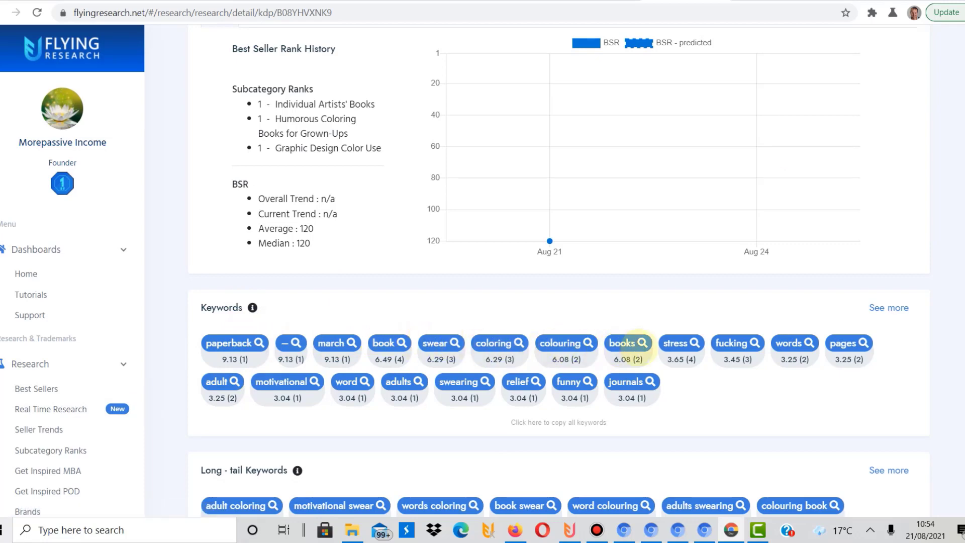
pyautogui.moveTo(736, 342)
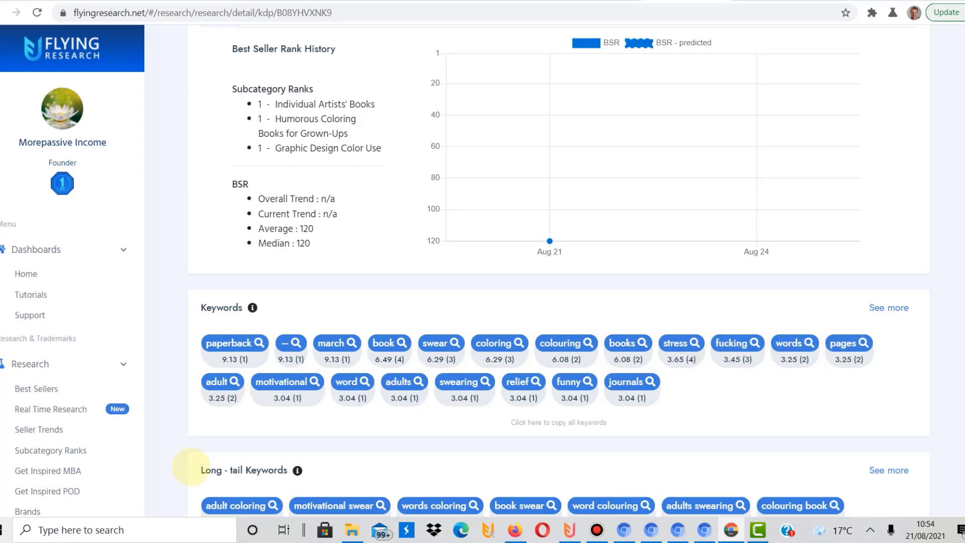
pyautogui.moveTo(399, 386)
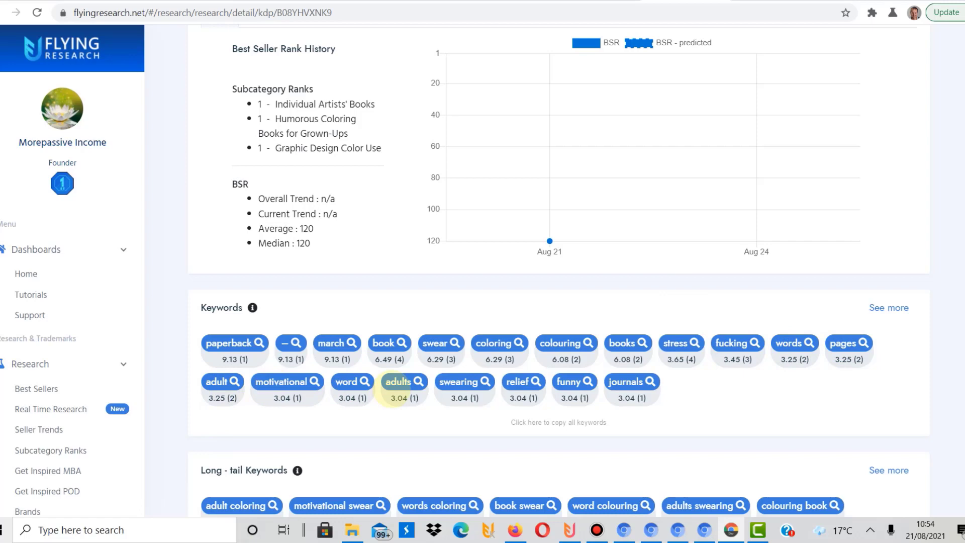
pyautogui.moveTo(631, 386)
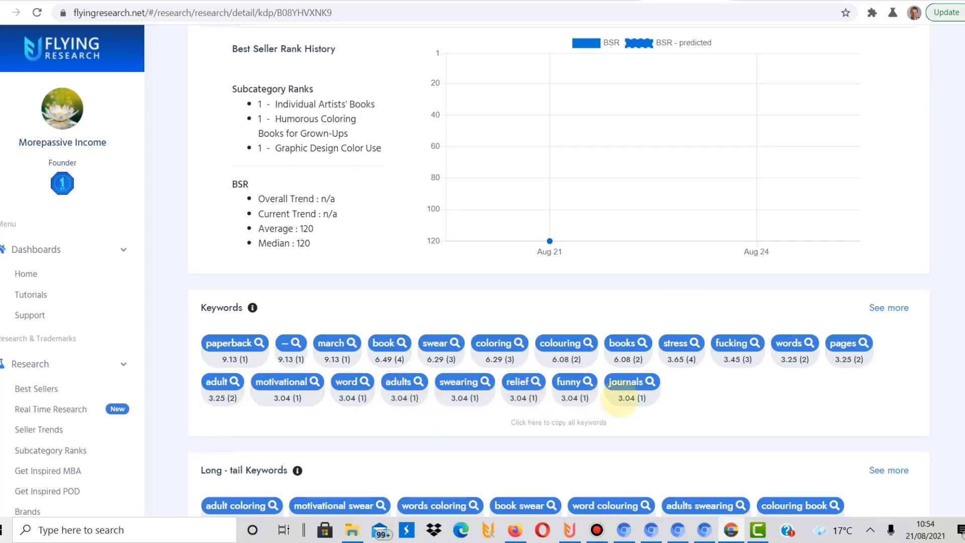
pyautogui.scroll(-3)
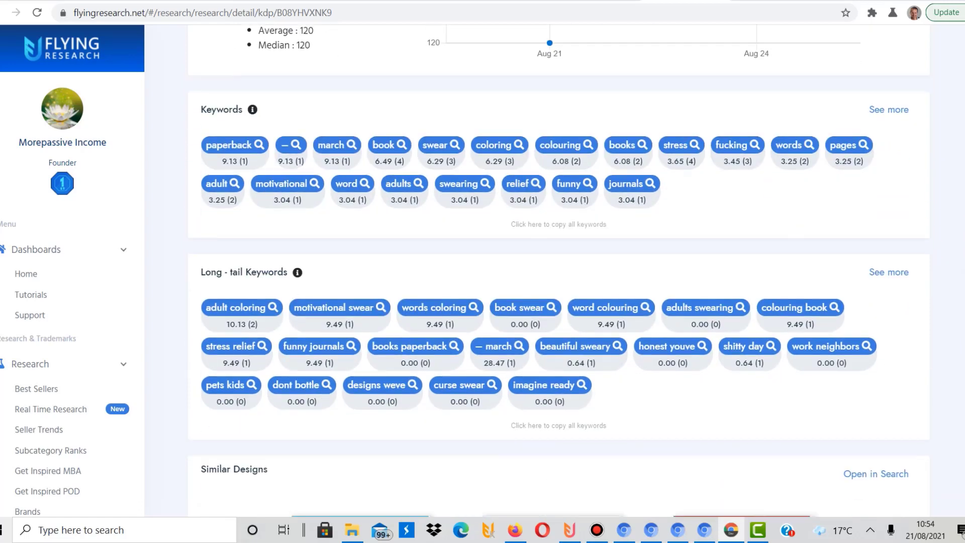
pyautogui.scroll(-3)
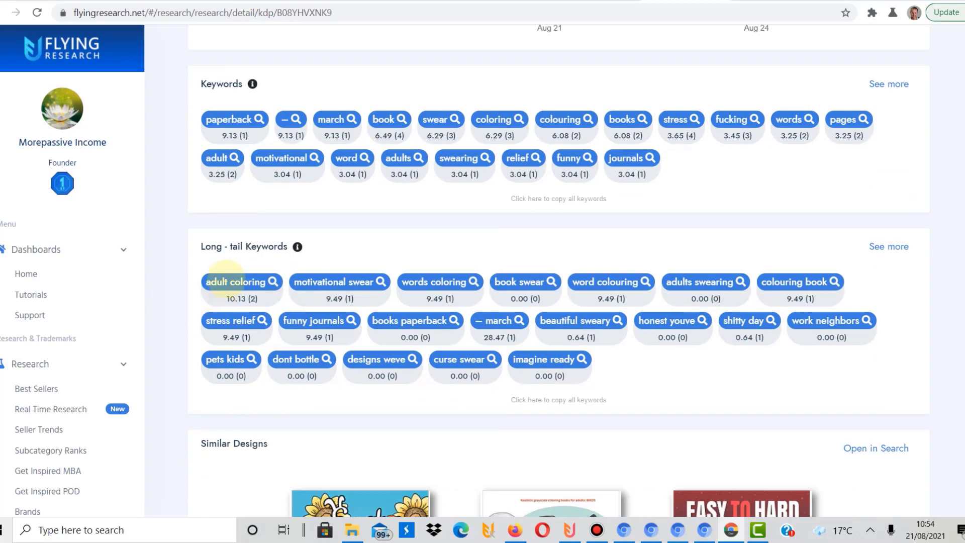
pyautogui.moveTo(381, 286)
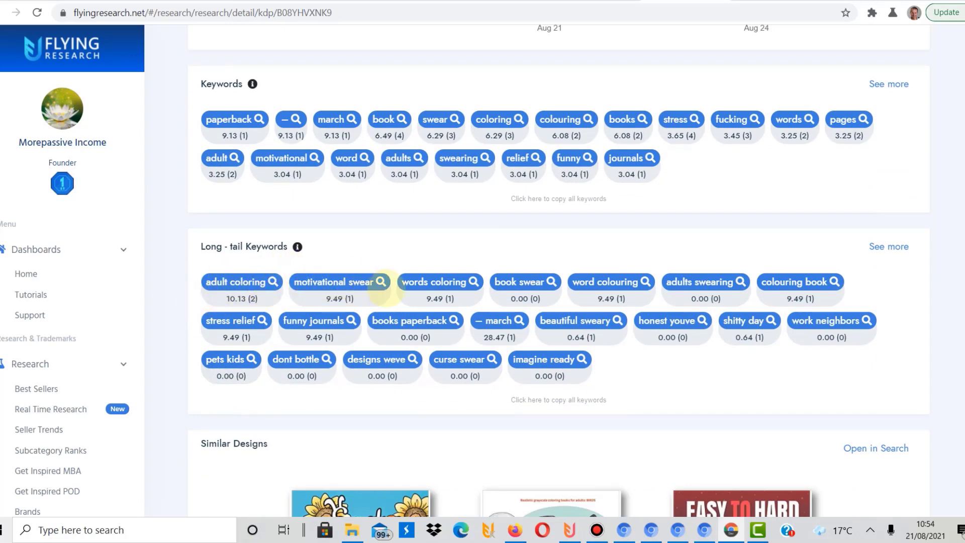
pyautogui.moveTo(567, 299)
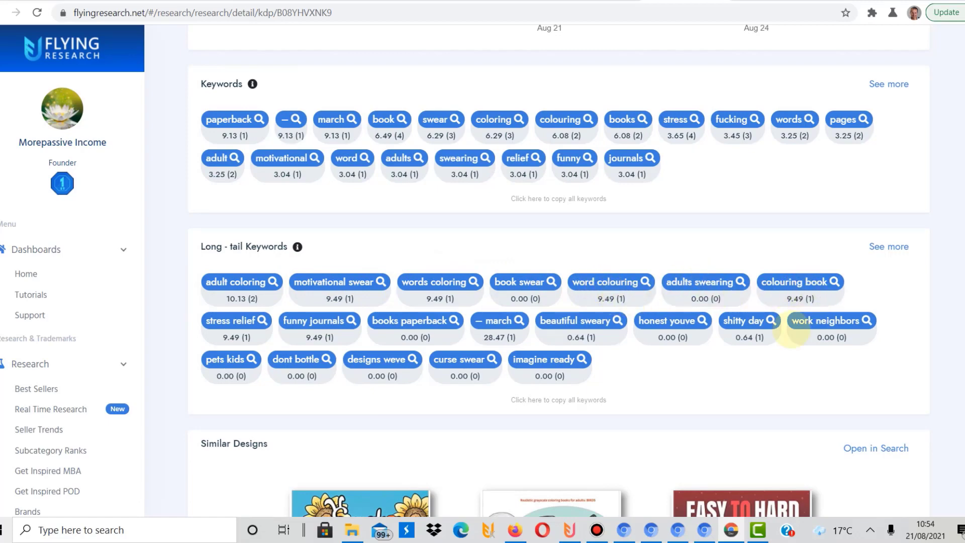
pyautogui.moveTo(672, 328)
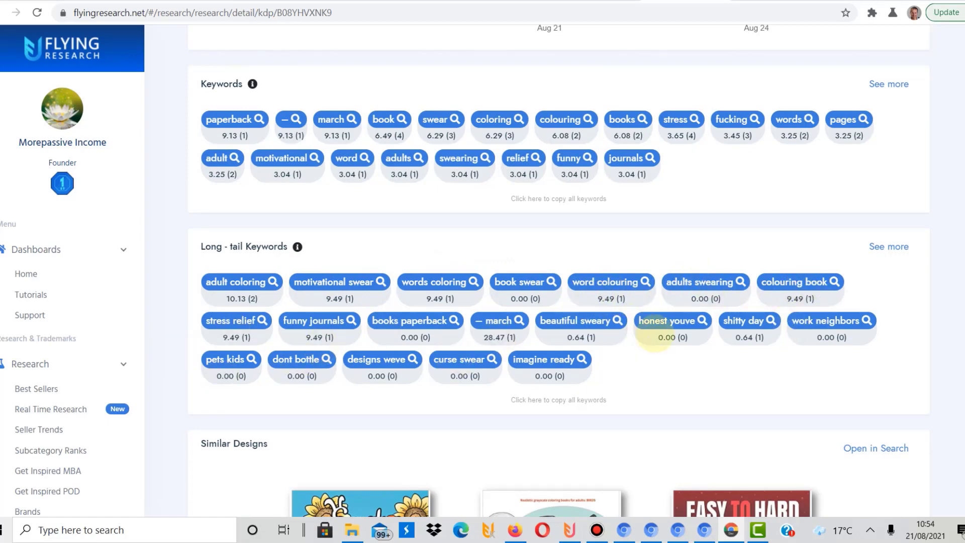
pyautogui.moveTo(582, 320)
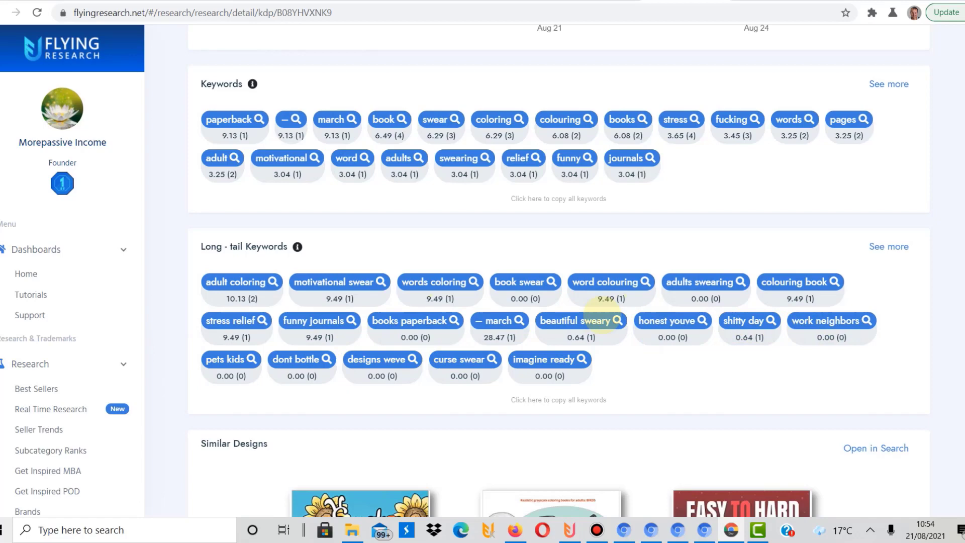
pyautogui.moveTo(745, 321)
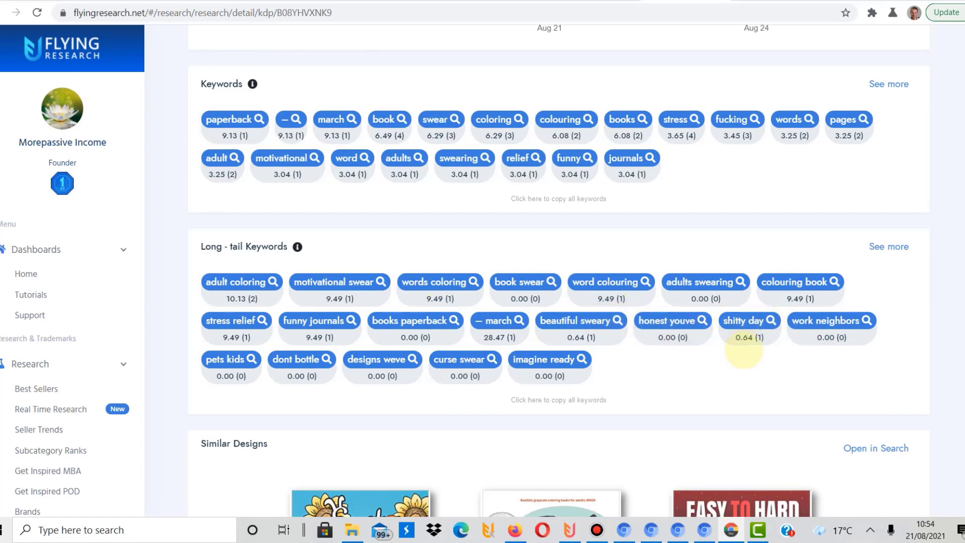
pyautogui.moveTo(745, 326)
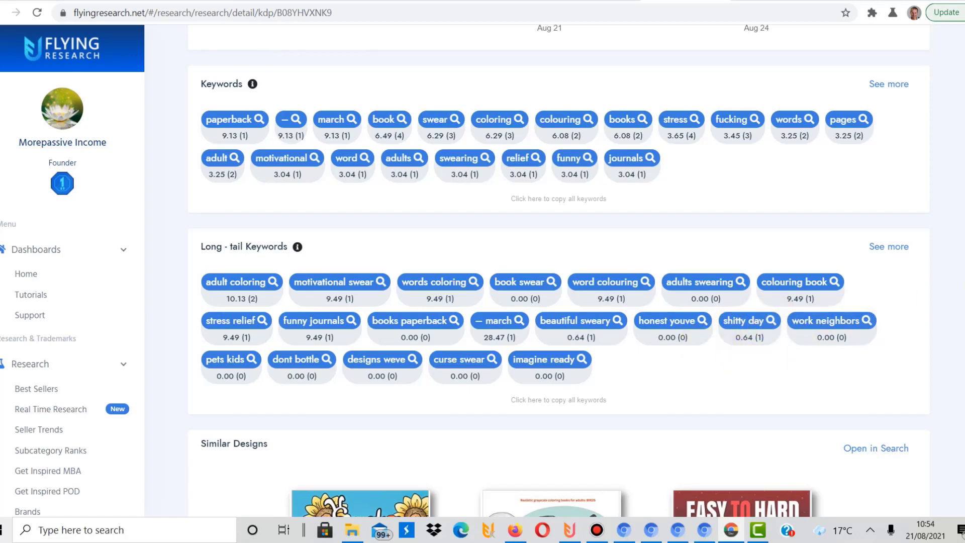
# Step: Advance the Similar Designs carousel to the Mermaid, Duck and Sea Life coloring books
pyautogui.scroll(-3)
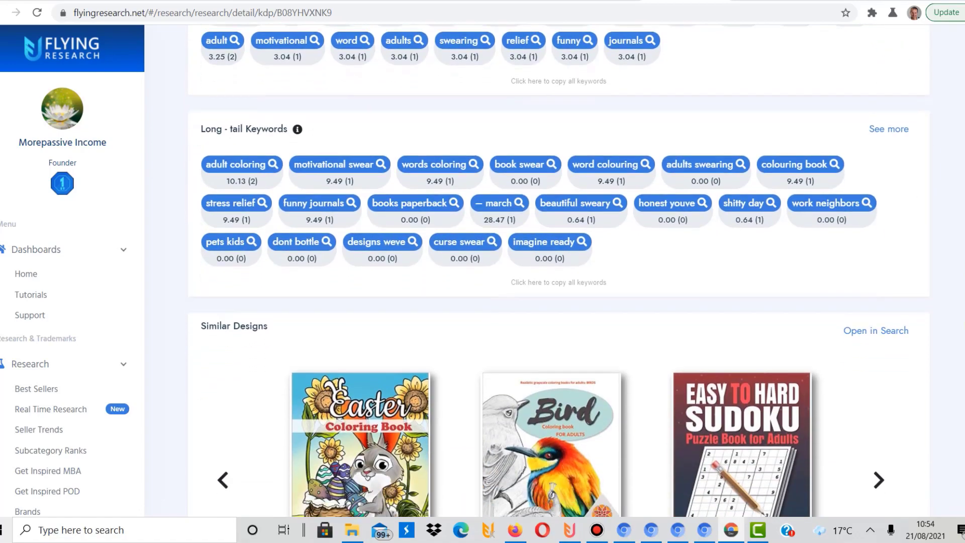
pyautogui.scroll(3)
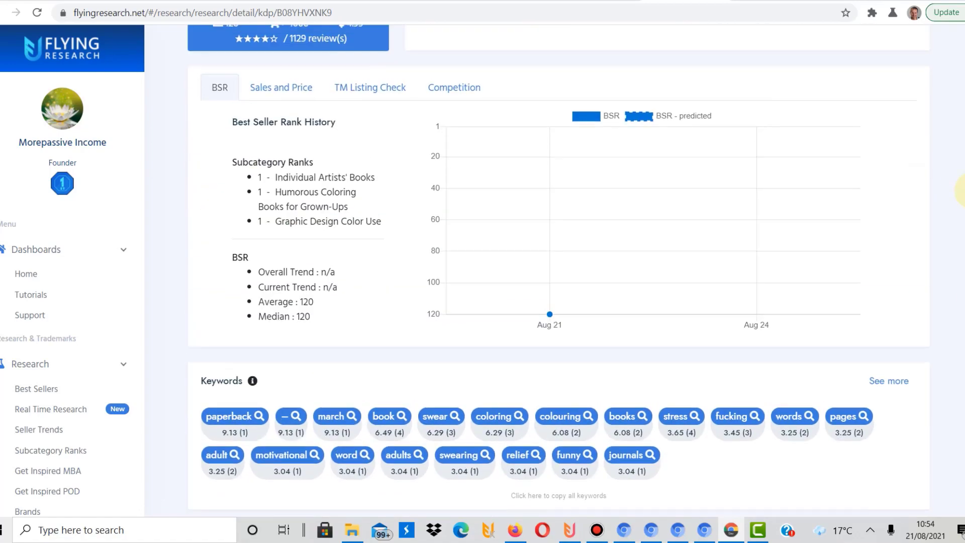
pyautogui.scroll(-3)
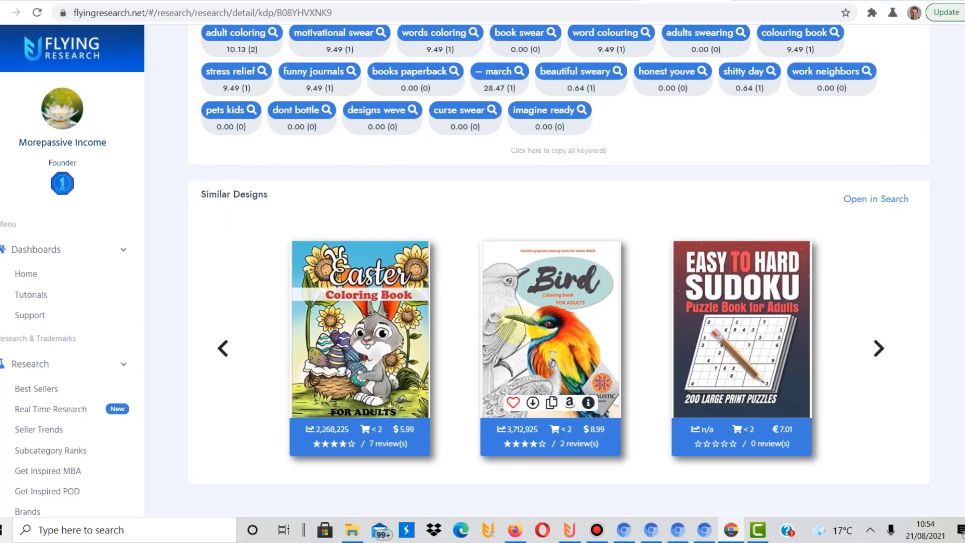
pyautogui.moveTo(745, 226)
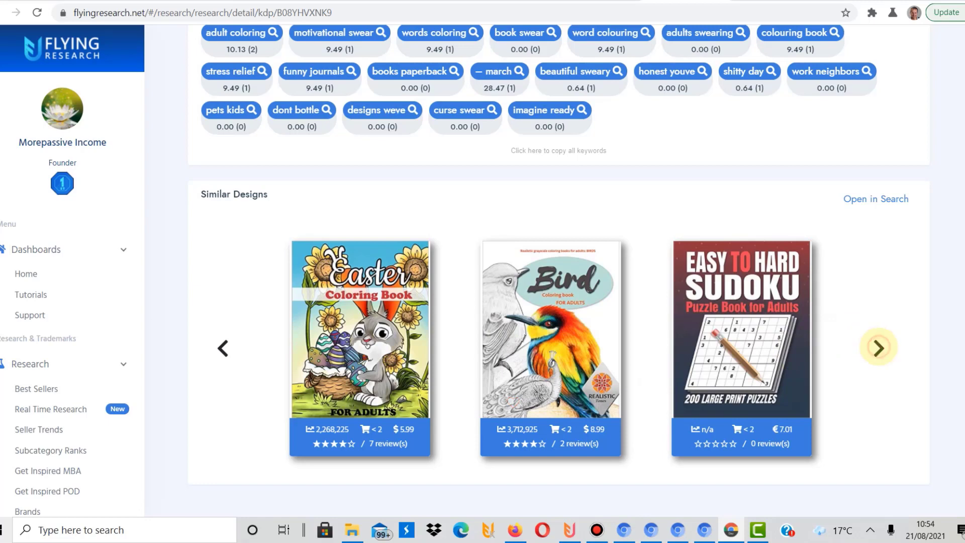
pyautogui.click(877, 348)
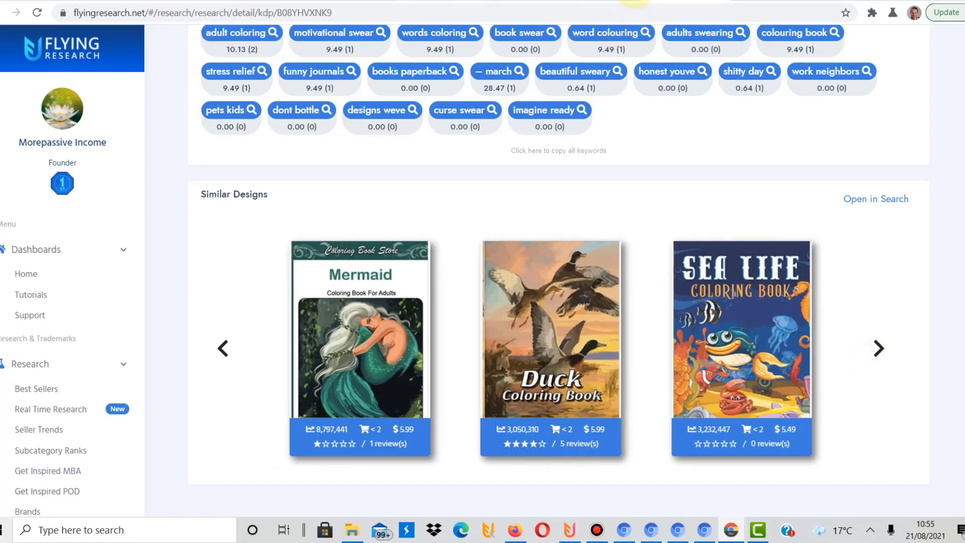
pyautogui.click(36, 388)
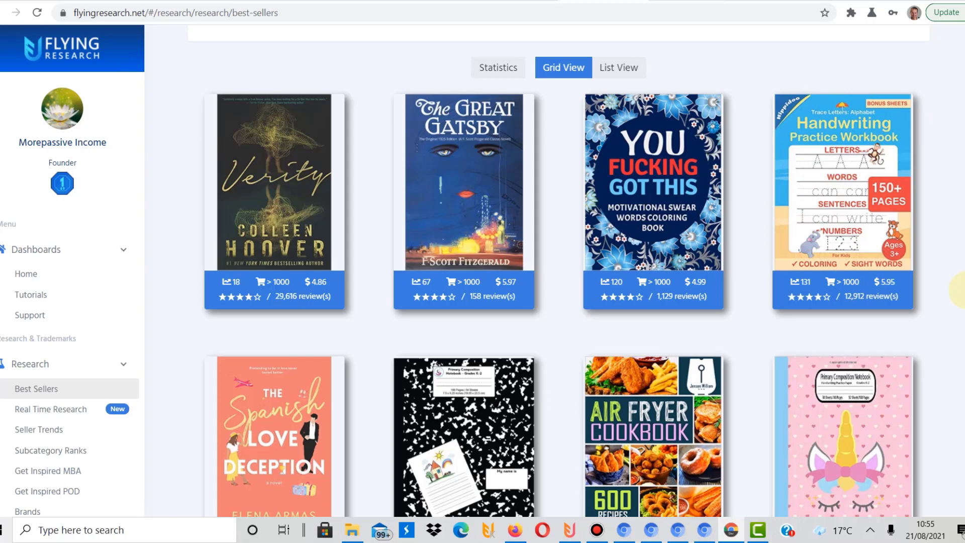
pyautogui.moveTo(859, 255)
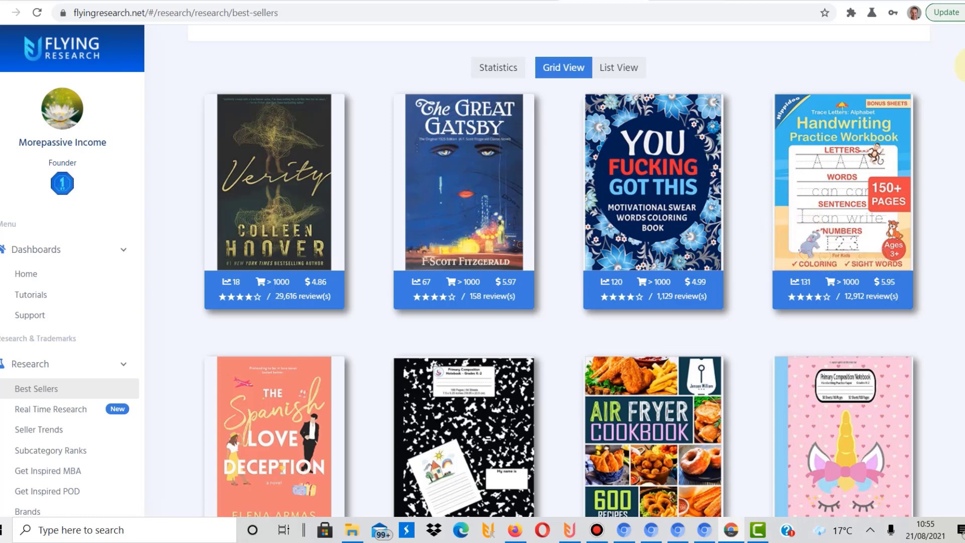
# Step: Scroll the best sellers grid so the second row shows fully, with a third row below
pyautogui.scroll(-3)
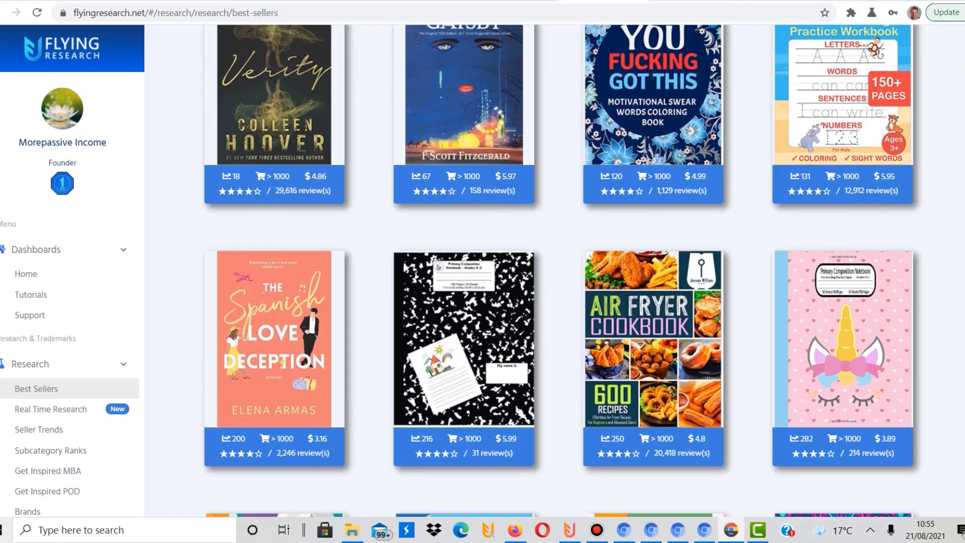
pyautogui.scroll(-3)
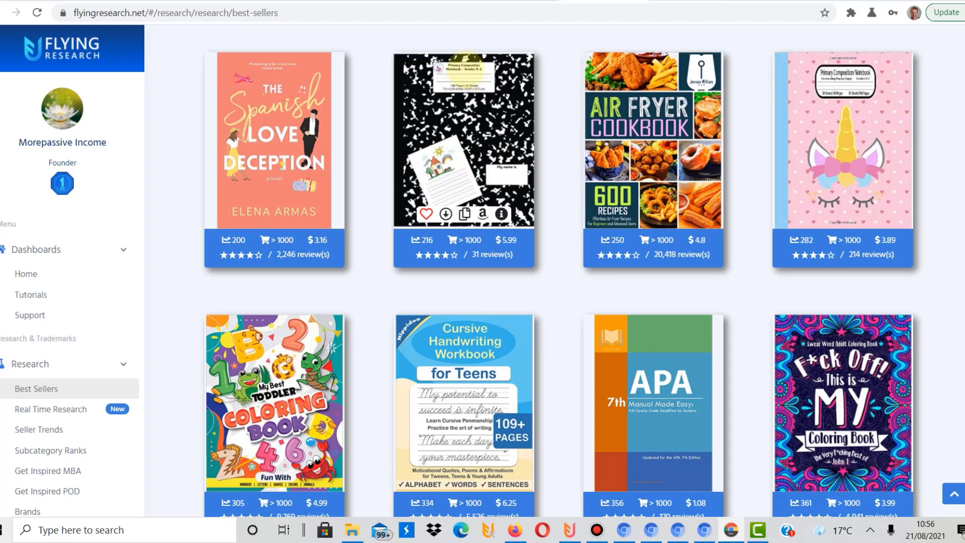
pyautogui.moveTo(397, 114)
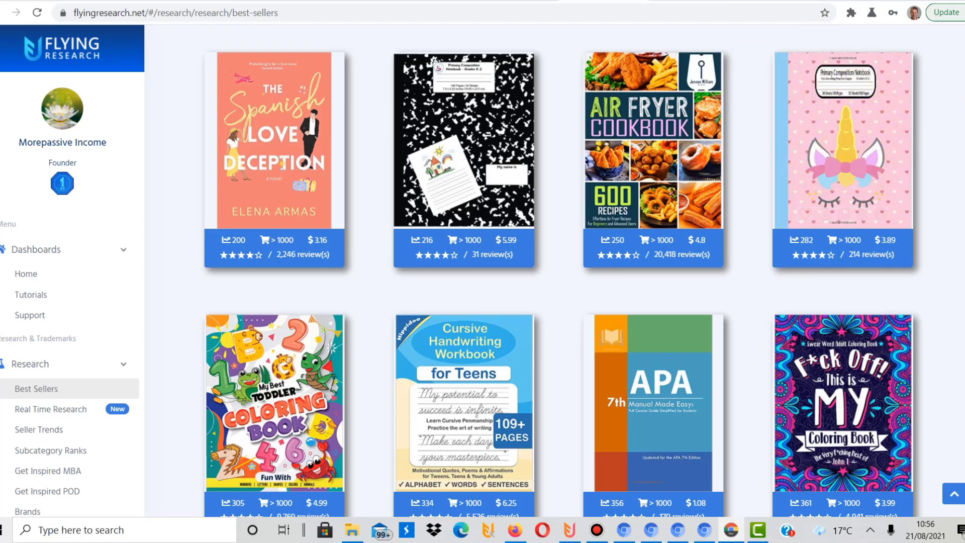
pyautogui.scroll(3)
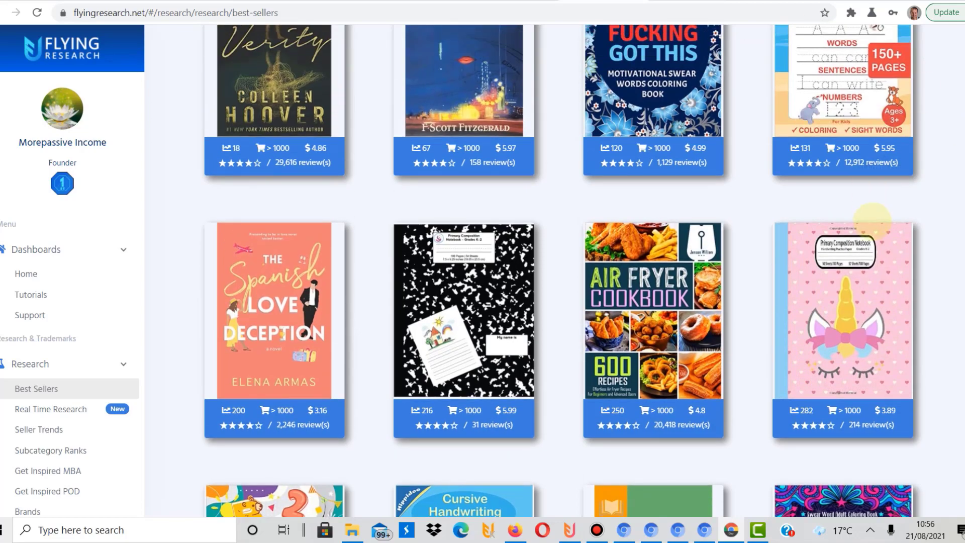
# Step: Open the detail page of the unicorn Primary Composition Notebook for grades K-2
pyautogui.click(842, 328)
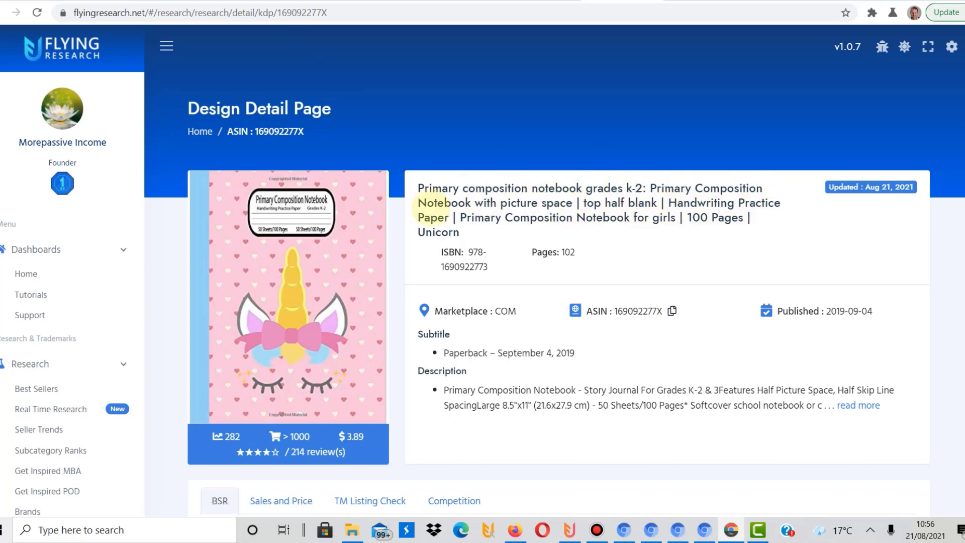
pyautogui.moveTo(695, 227)
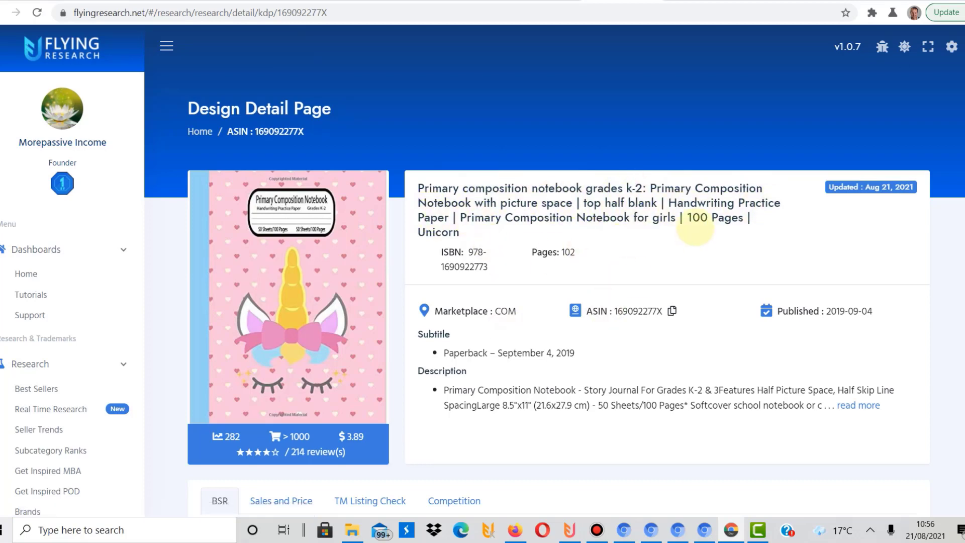
pyautogui.moveTo(759, 69)
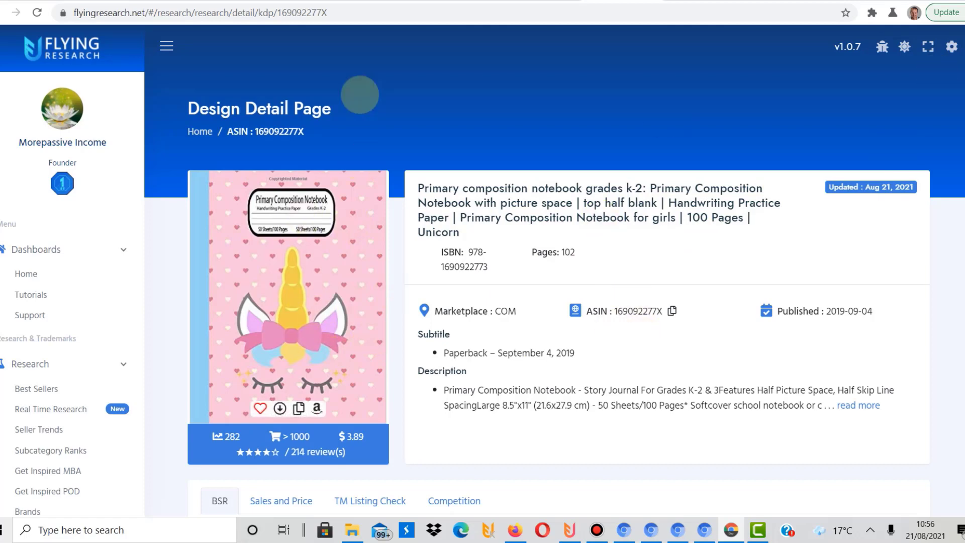
# Step: Go back to best sellers and scroll to the toddler coloring book and cursive workbook rows
pyautogui.click(36, 389)
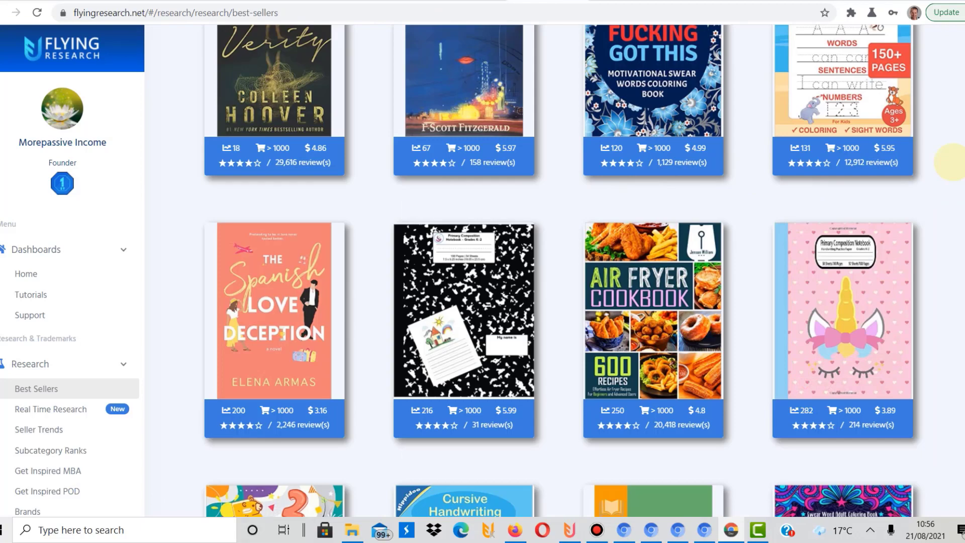
pyautogui.scroll(-3)
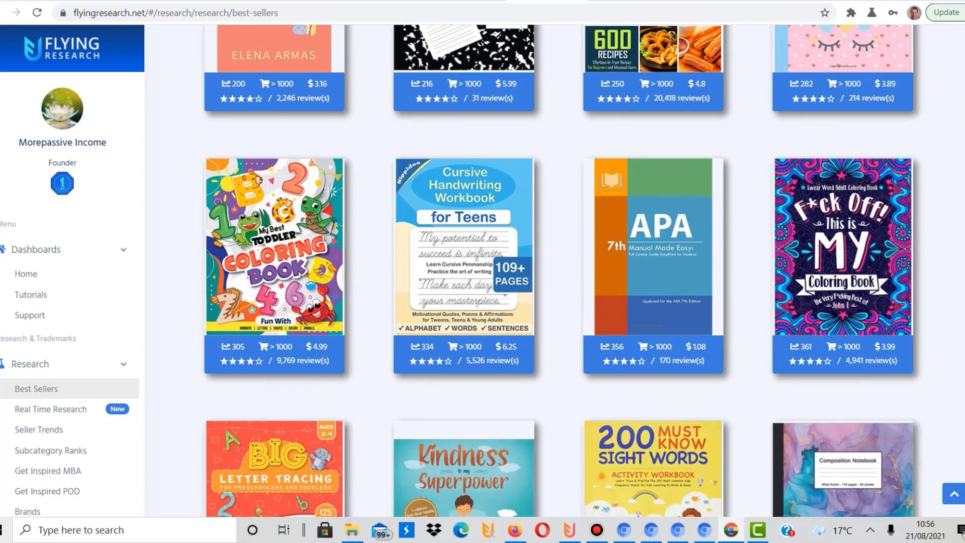
pyautogui.moveTo(843, 246)
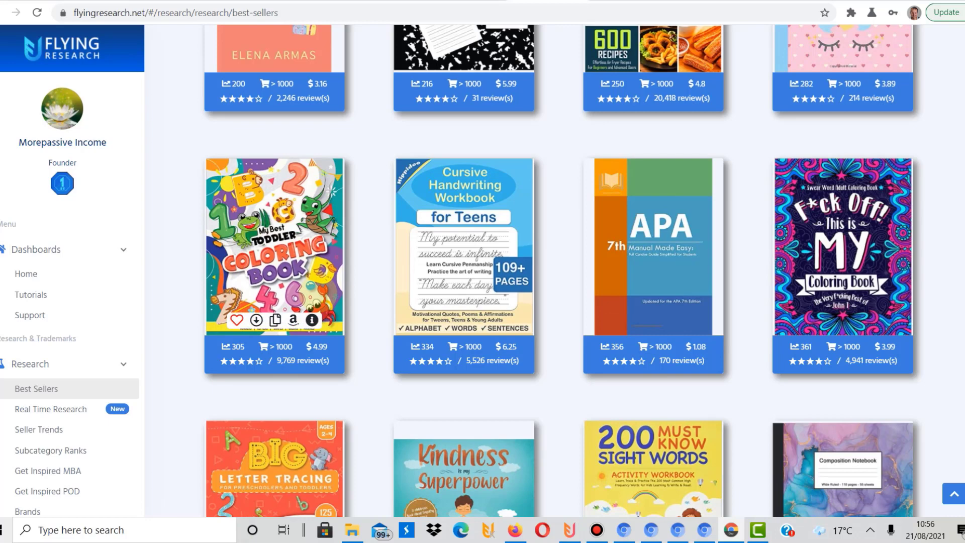
pyautogui.moveTo(255, 321)
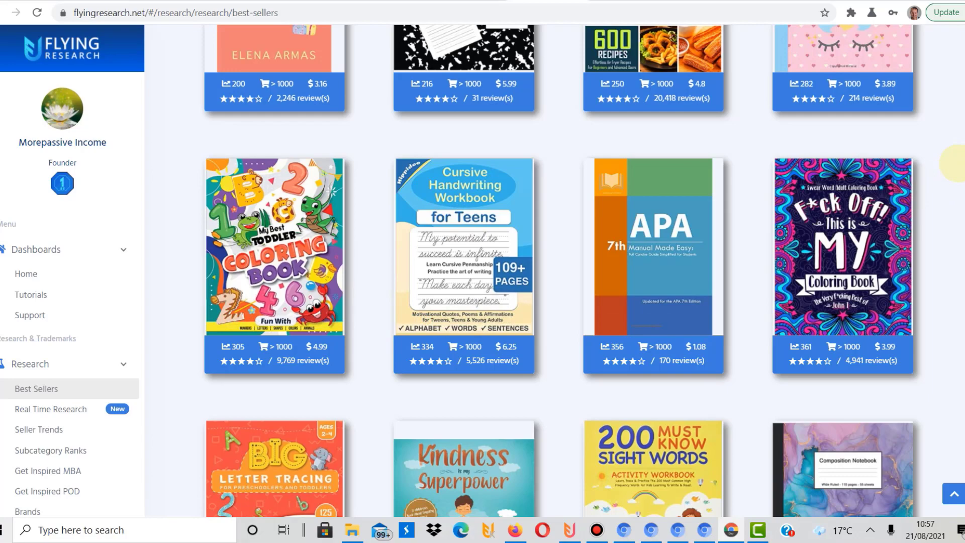
pyautogui.scroll(-3)
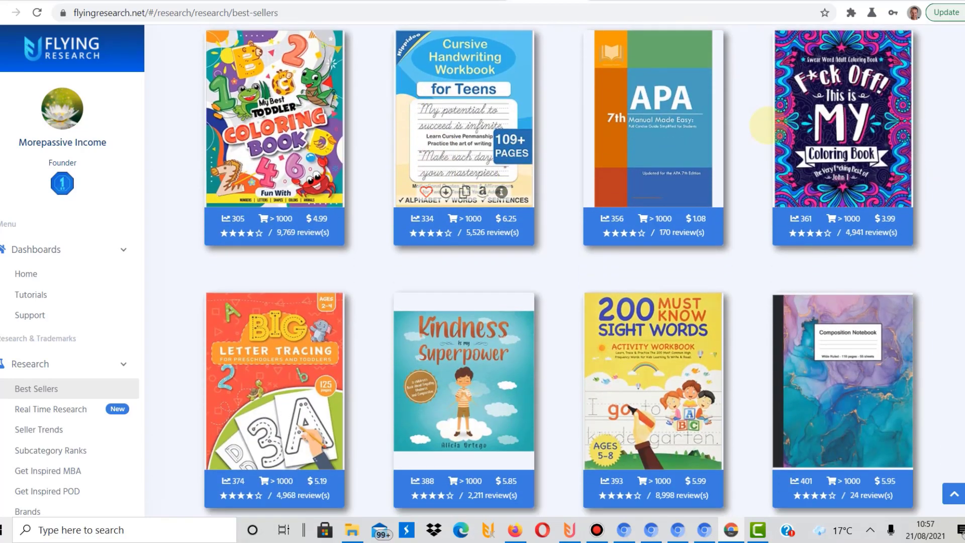
pyautogui.scroll(-3)
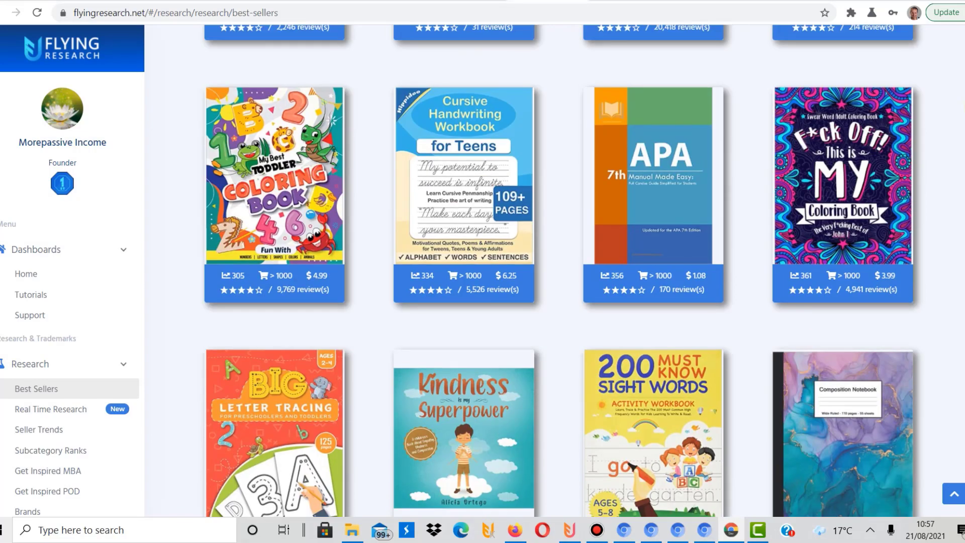
# Step: Scroll past First Coloring Book to Stop Overthinking, Relaxing Flowers and the chameleon coloring book
pyautogui.scroll(3)
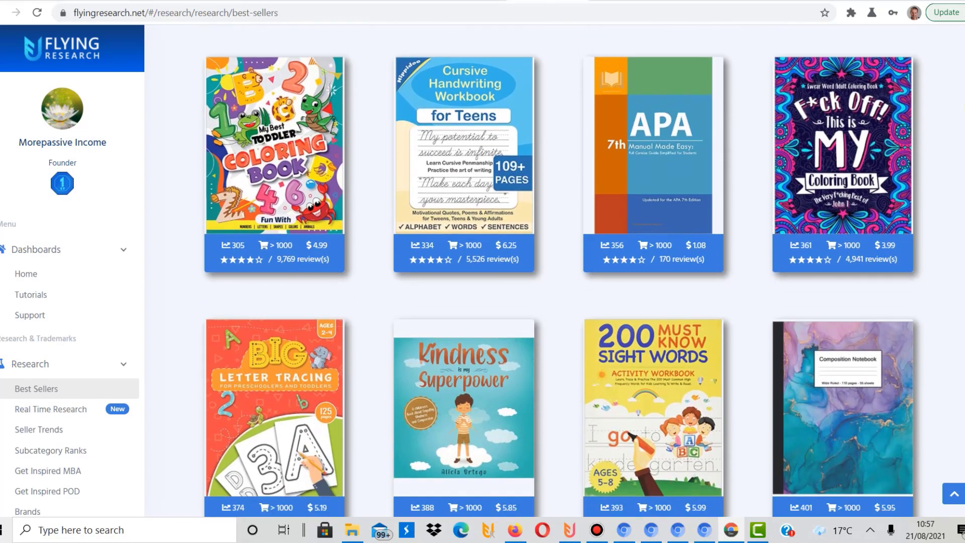
pyautogui.scroll(-3)
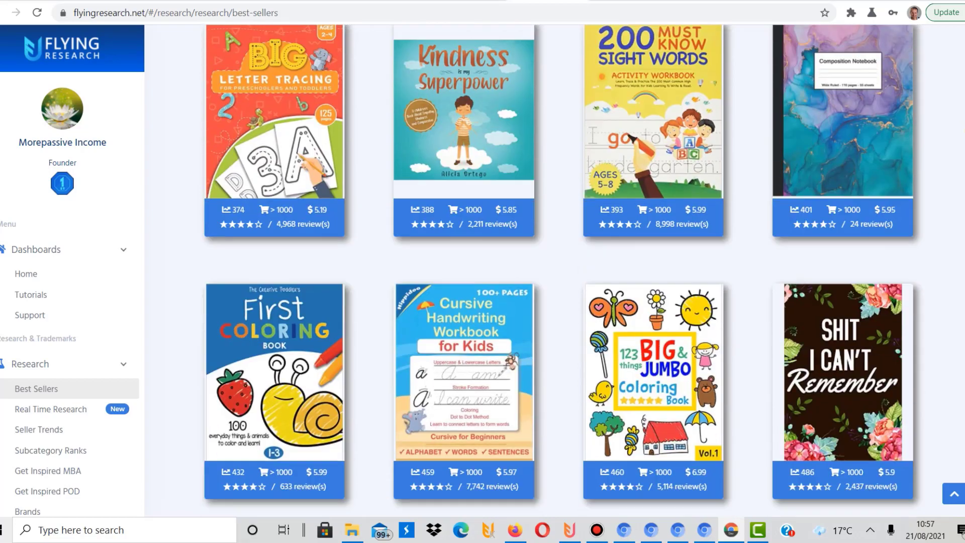
pyautogui.scroll(-3)
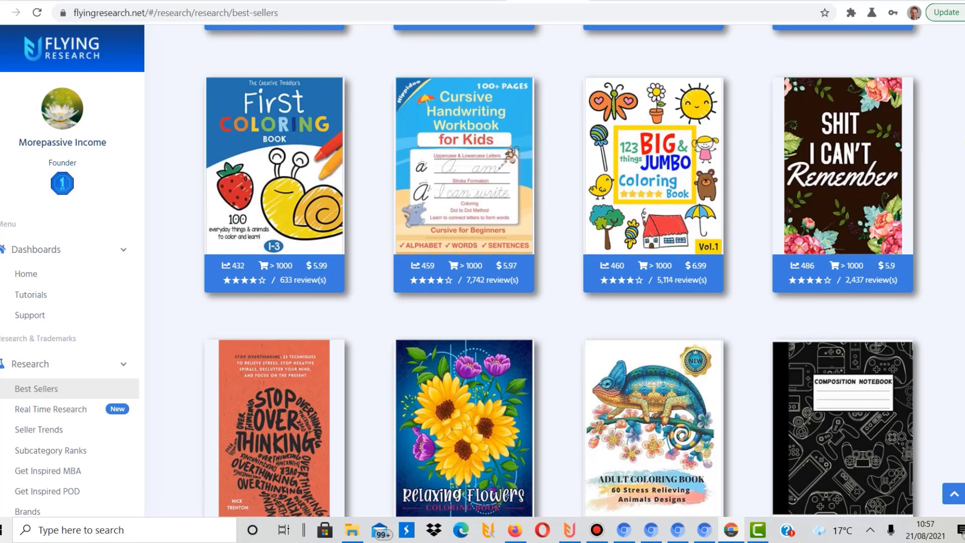
pyautogui.moveTo(844, 197)
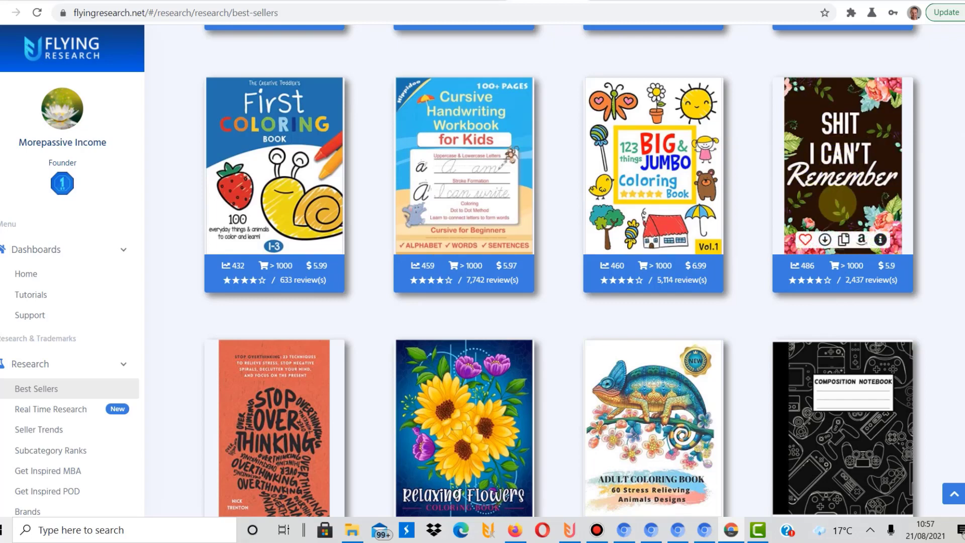
pyautogui.moveTo(779, 123)
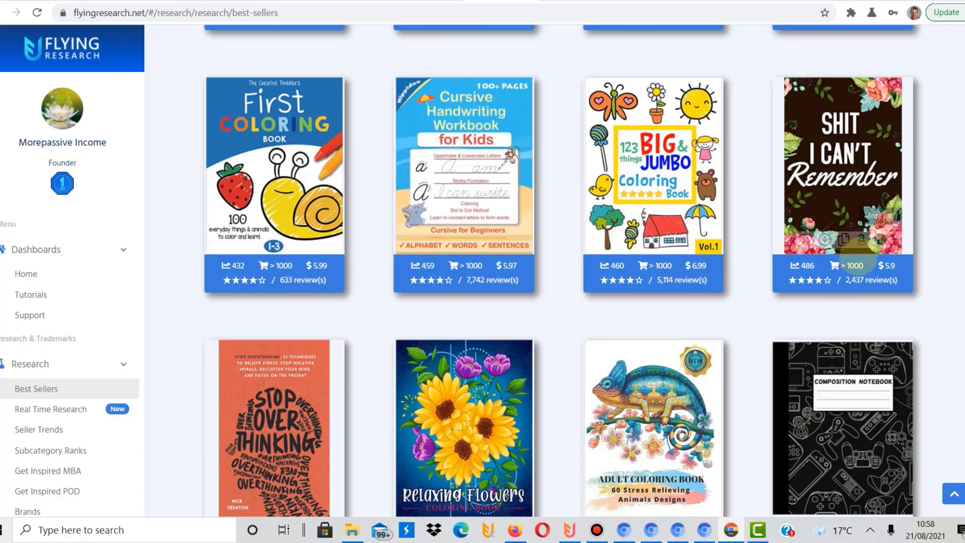
pyautogui.rightClick(842, 163)
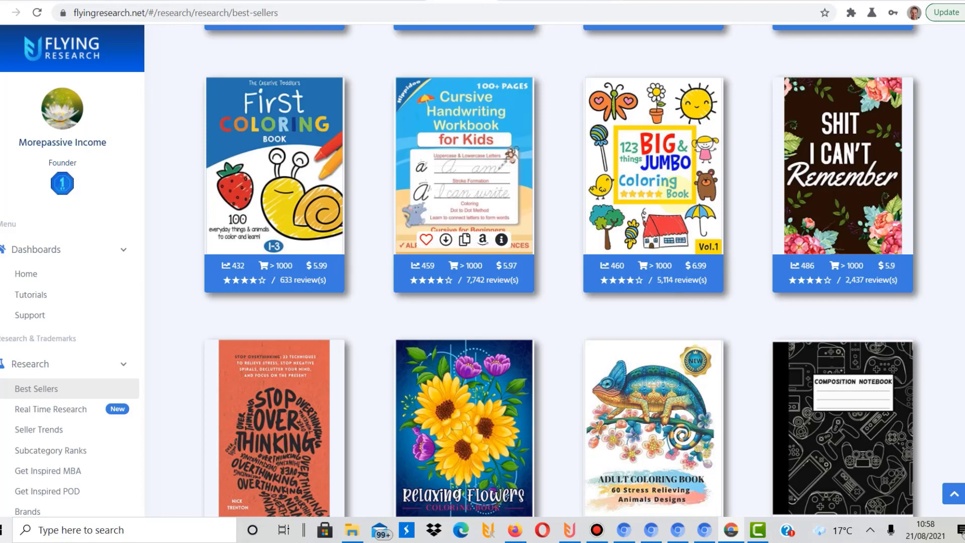
pyautogui.scroll(-3)
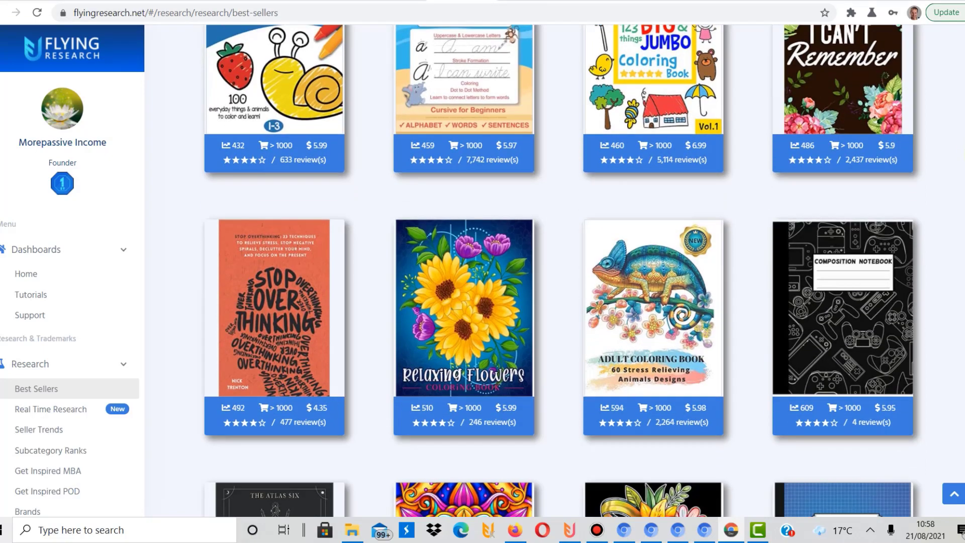
# Step: Scroll to rows with Princess Stoner, Positive Vibes, a math notebook and a Keto cookbook
pyautogui.scroll(-3)
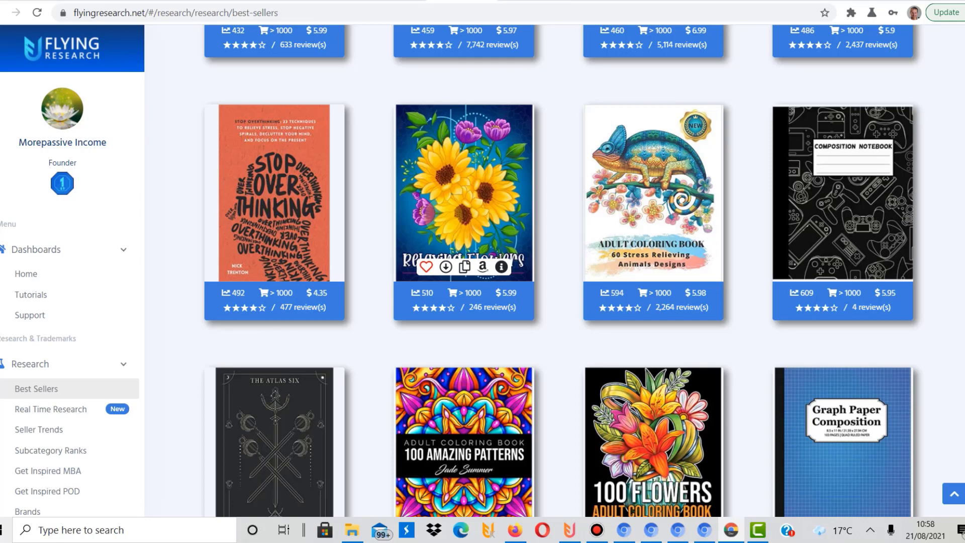
pyautogui.moveTo(551, 181)
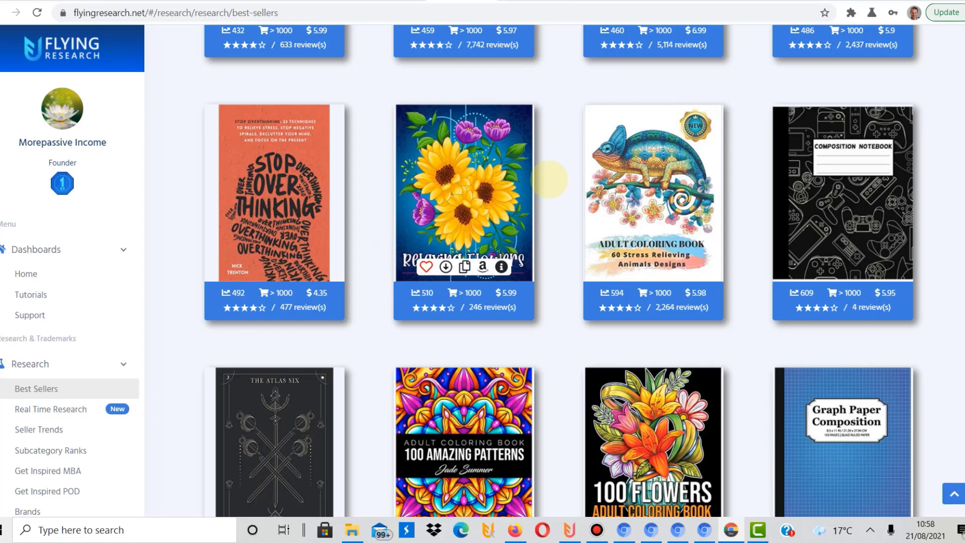
pyautogui.scroll(-3)
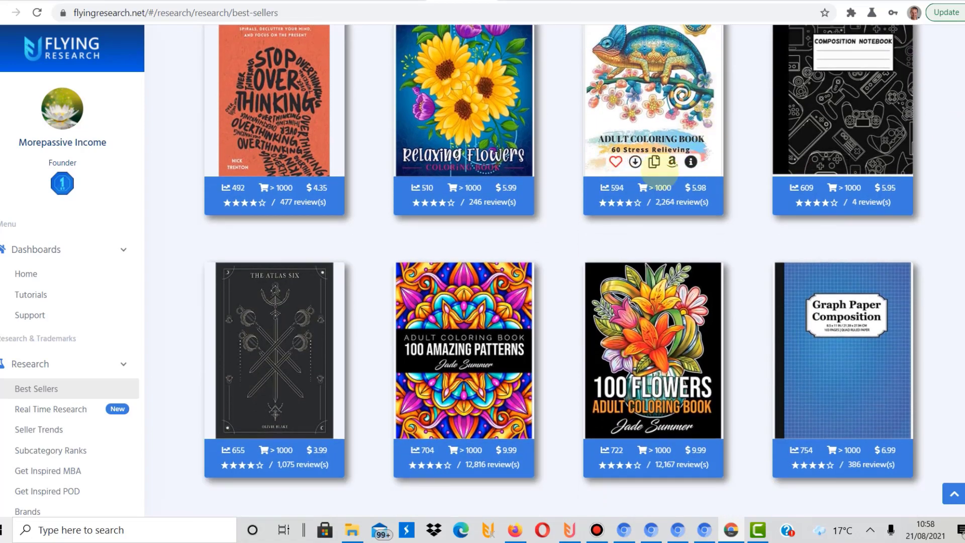
pyautogui.moveTo(653, 424)
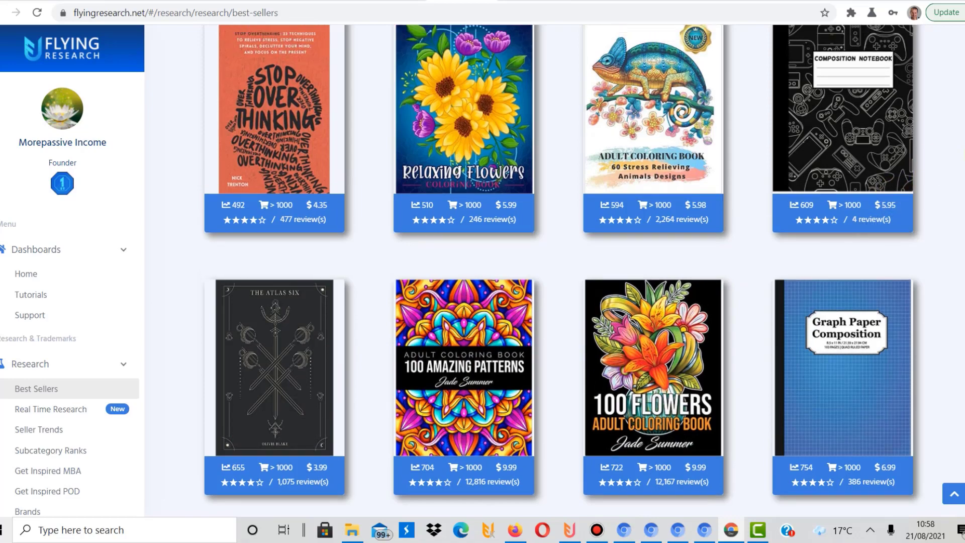
pyautogui.scroll(-3)
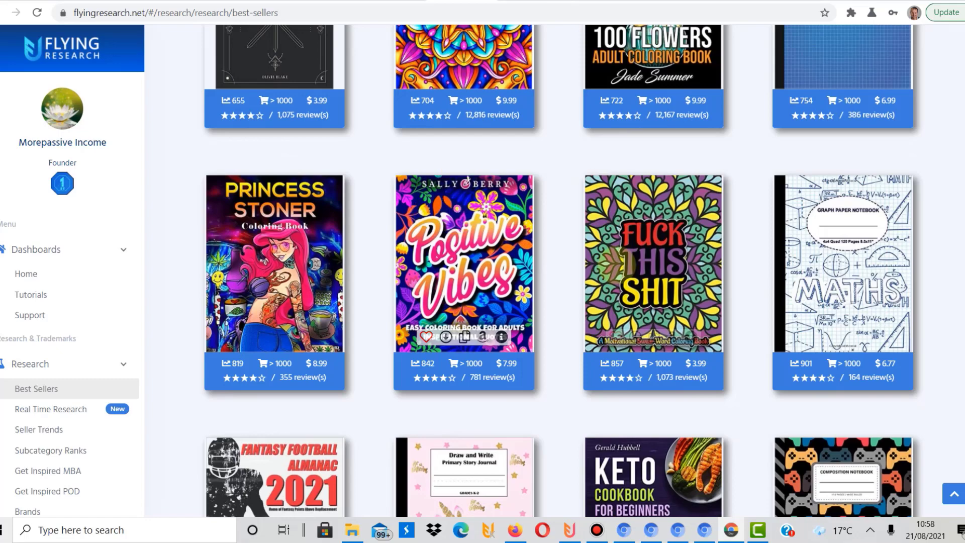
pyautogui.moveTo(653, 262)
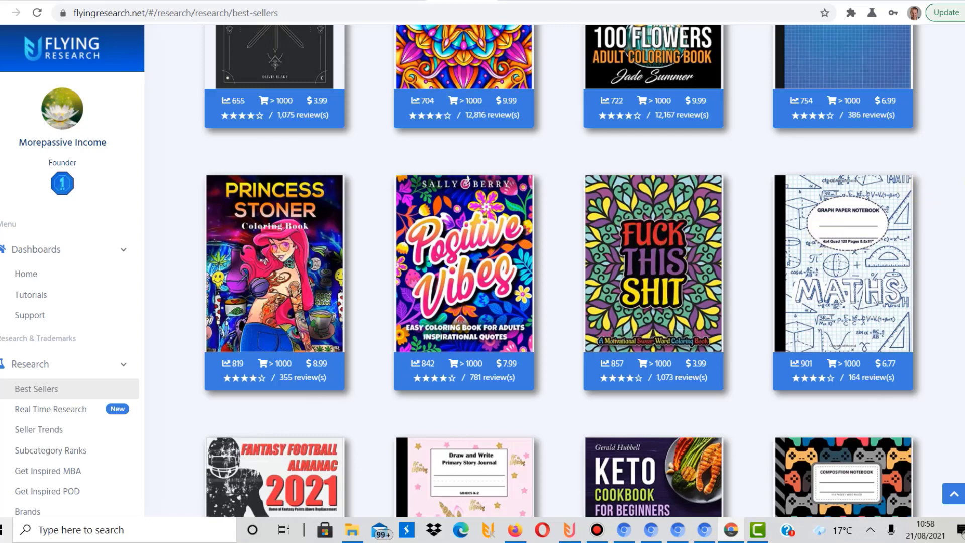
pyautogui.scroll(-3)
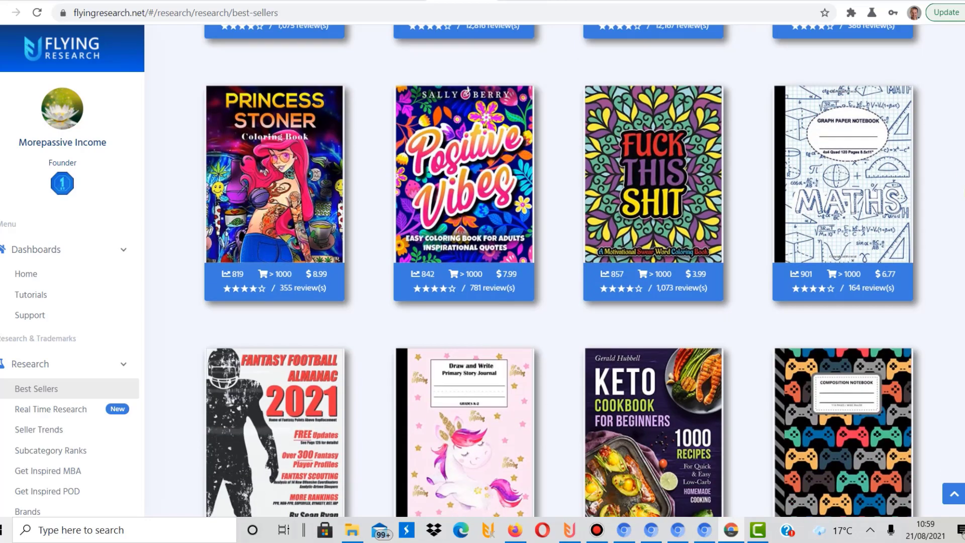
# Step: Scroll past Amazing Patterns and Dinosaur Coloring Book to Kindergarten Writing Paper, Abnormality and Bloom
pyautogui.scroll(-3)
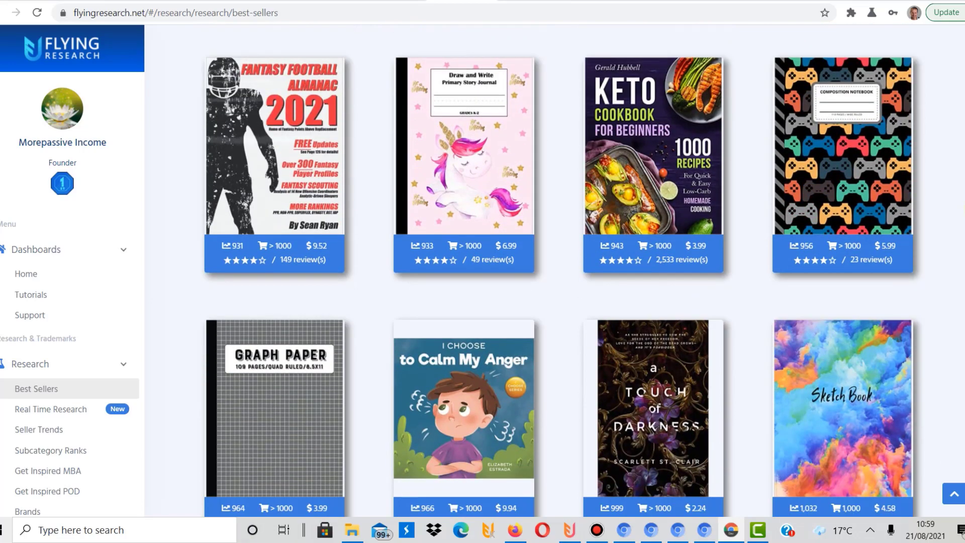
pyautogui.scroll(-3)
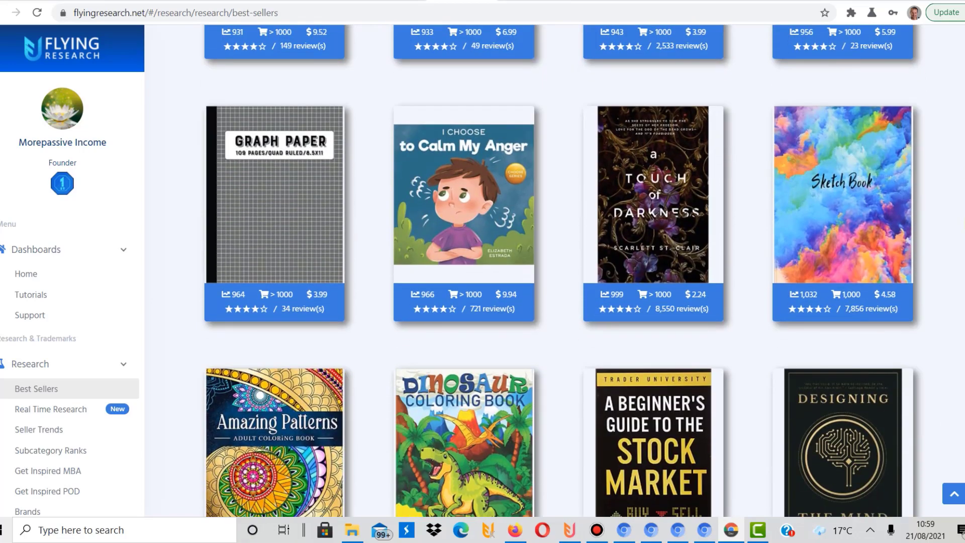
pyautogui.scroll(-3)
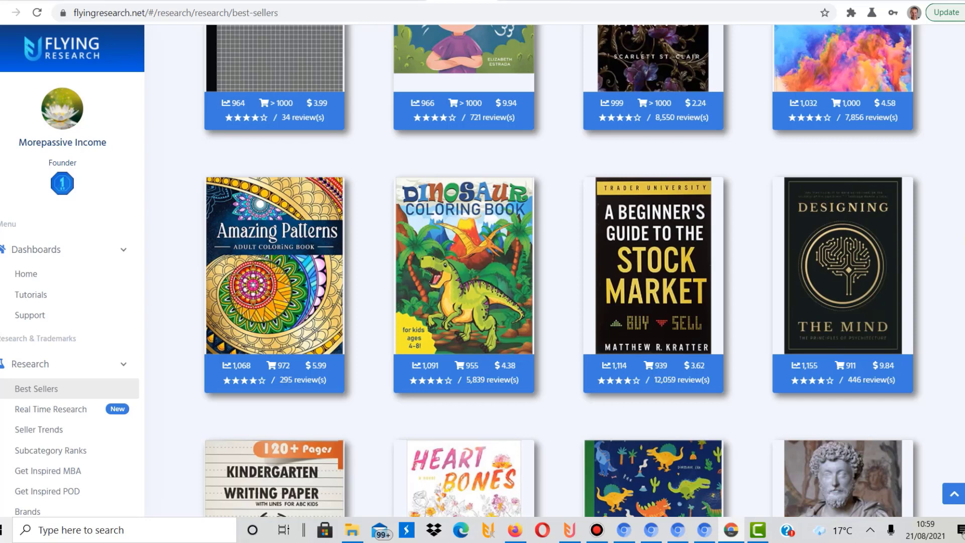
pyautogui.moveTo(274, 265)
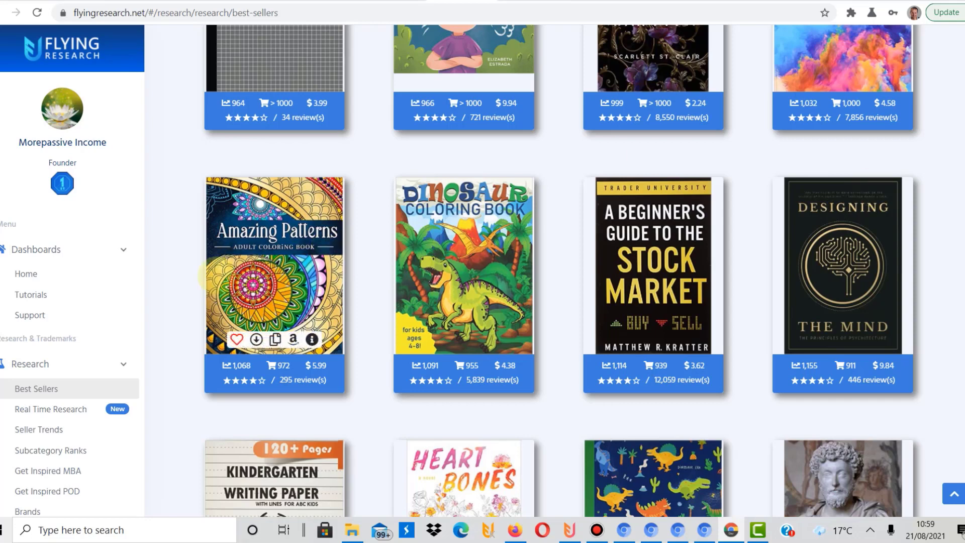
pyautogui.moveTo(577, 266)
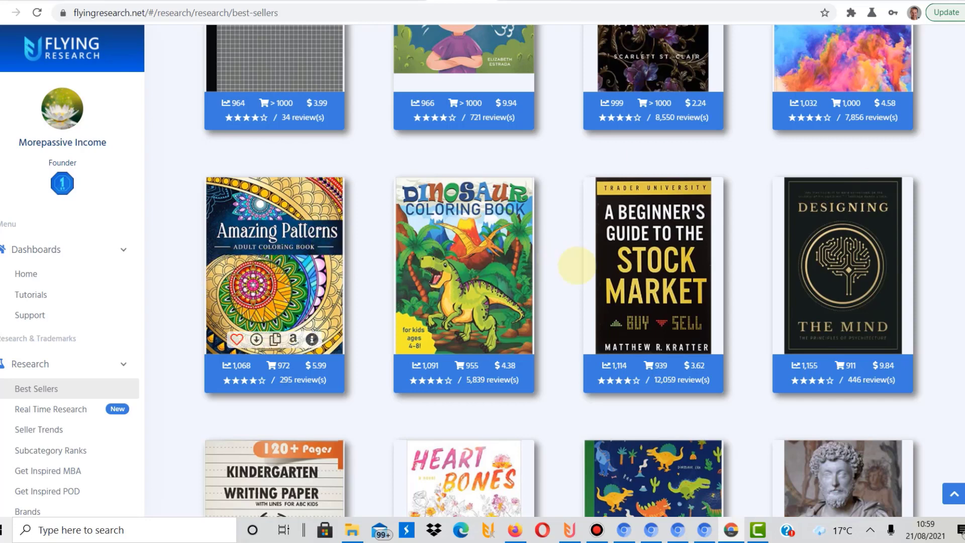
pyautogui.scroll(-3)
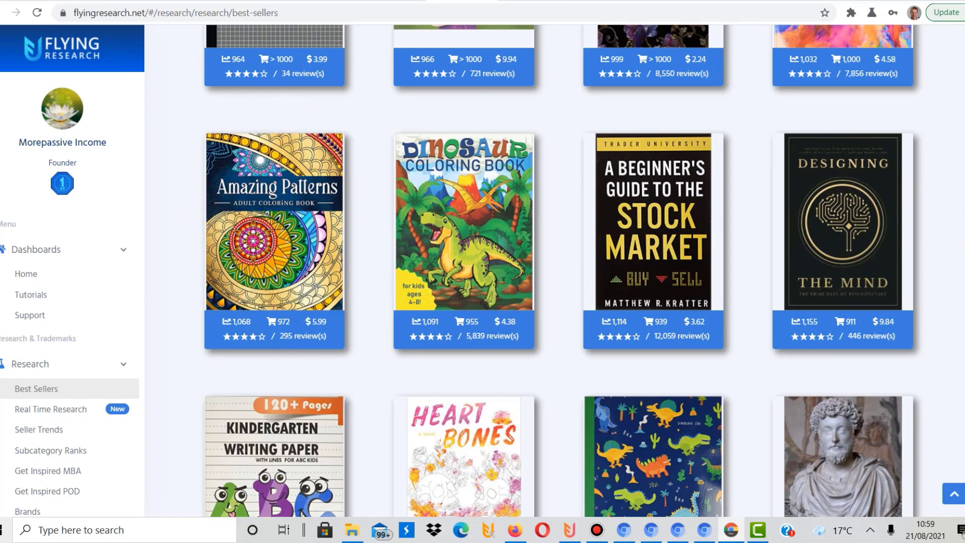
pyautogui.scroll(-3)
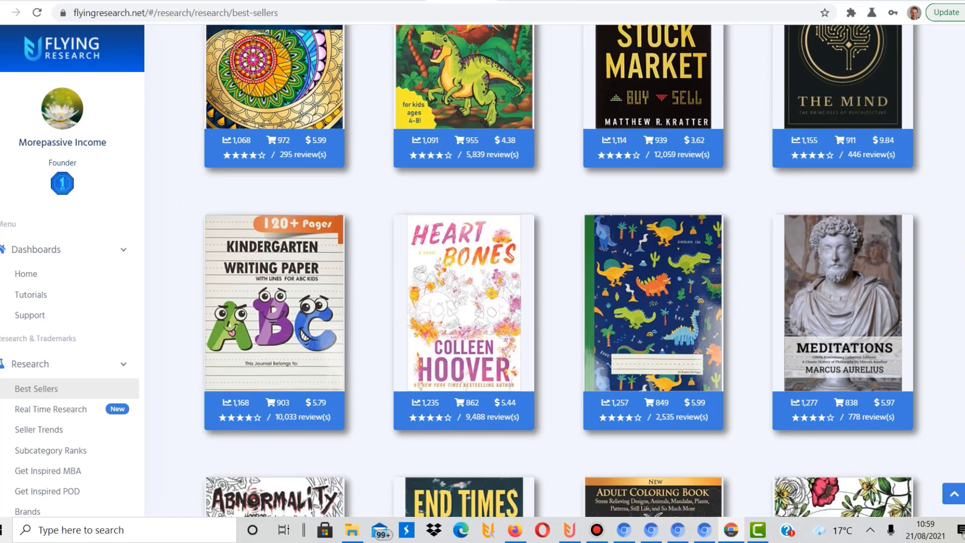
pyautogui.scroll(-3)
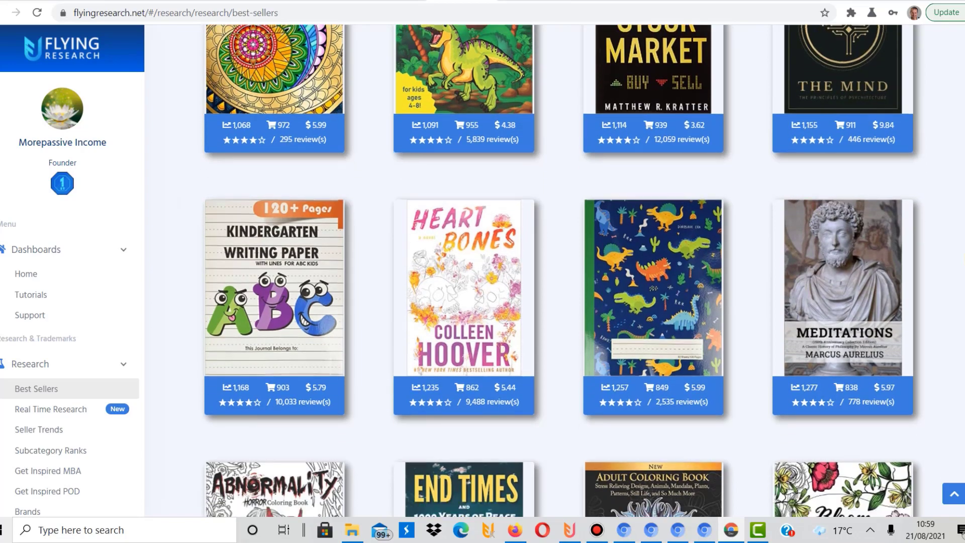
pyautogui.scroll(-3)
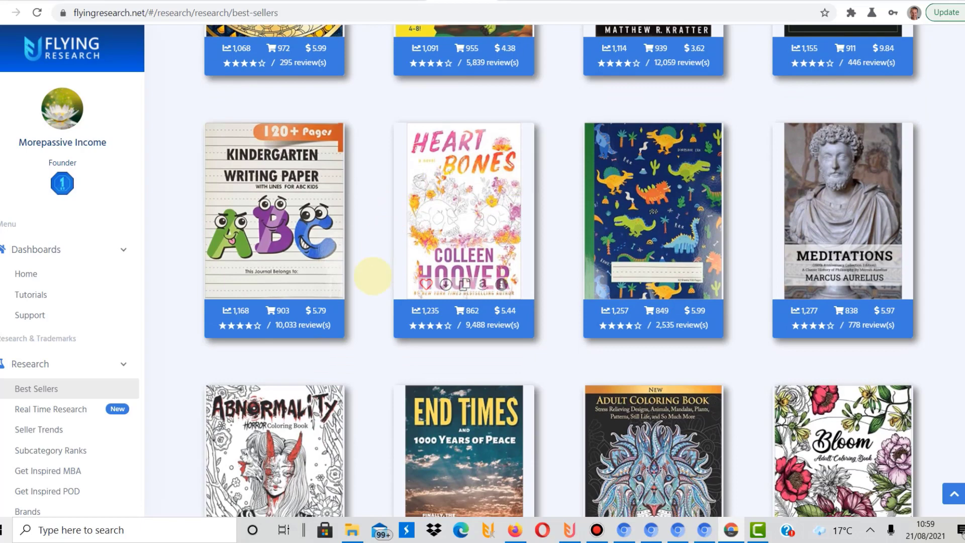
pyautogui.moveTo(459, 90)
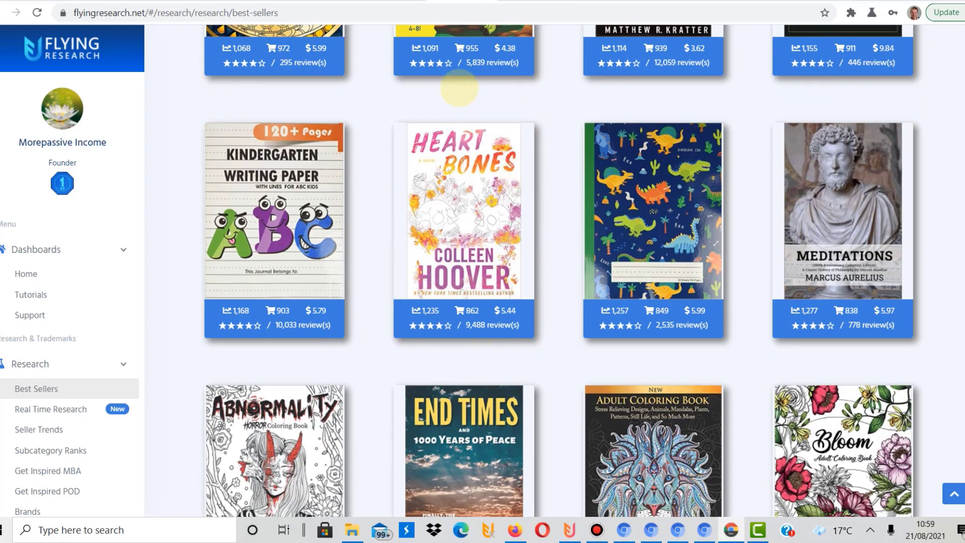
pyautogui.moveTo(696, 342)
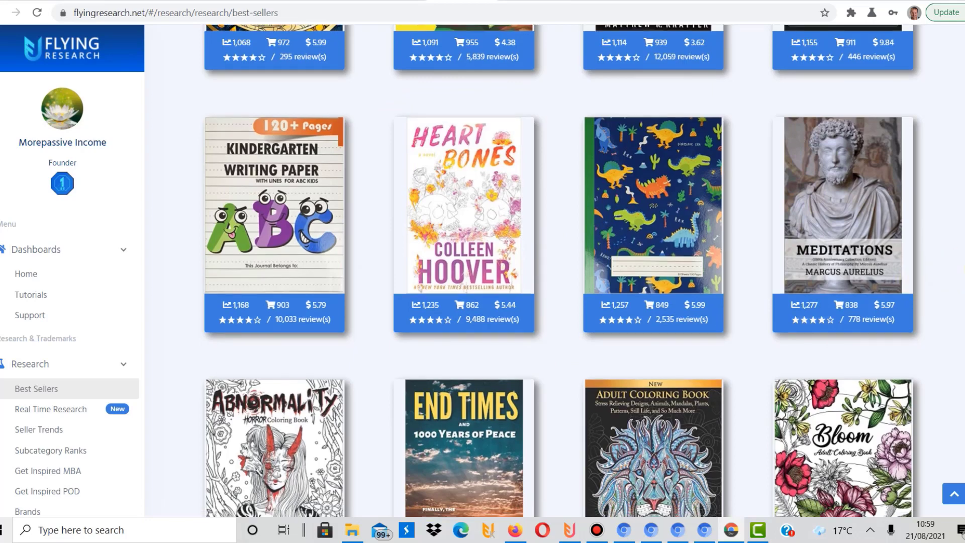
# Step: Scroll past 125 Mandalas to Bloody Alphabet, Blank Comic Book and 100 Baby Animals
pyautogui.scroll(-3)
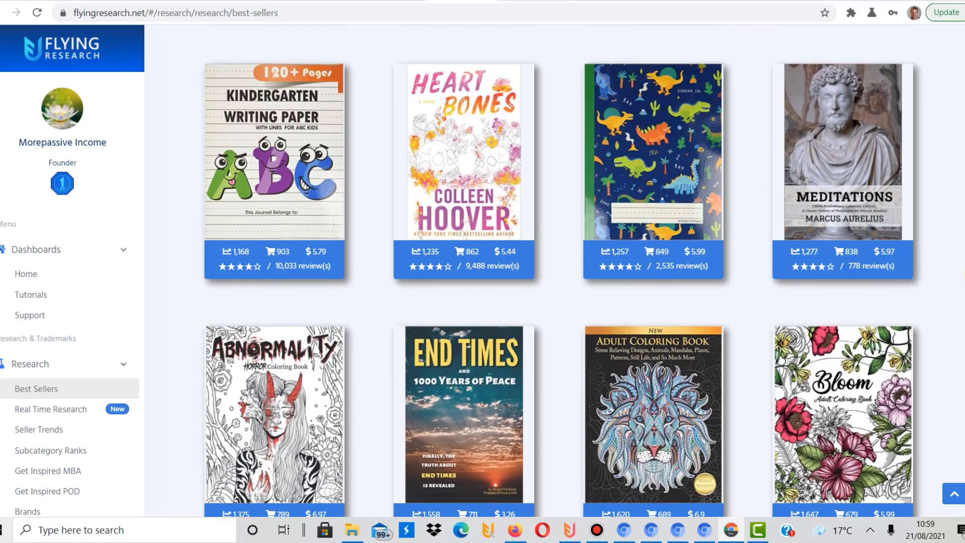
pyautogui.scroll(-3)
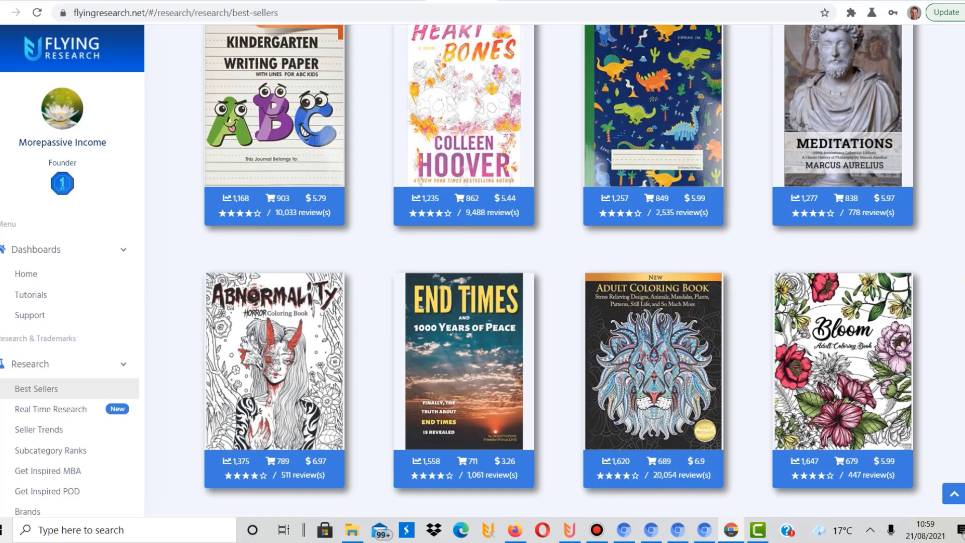
pyautogui.scroll(-3)
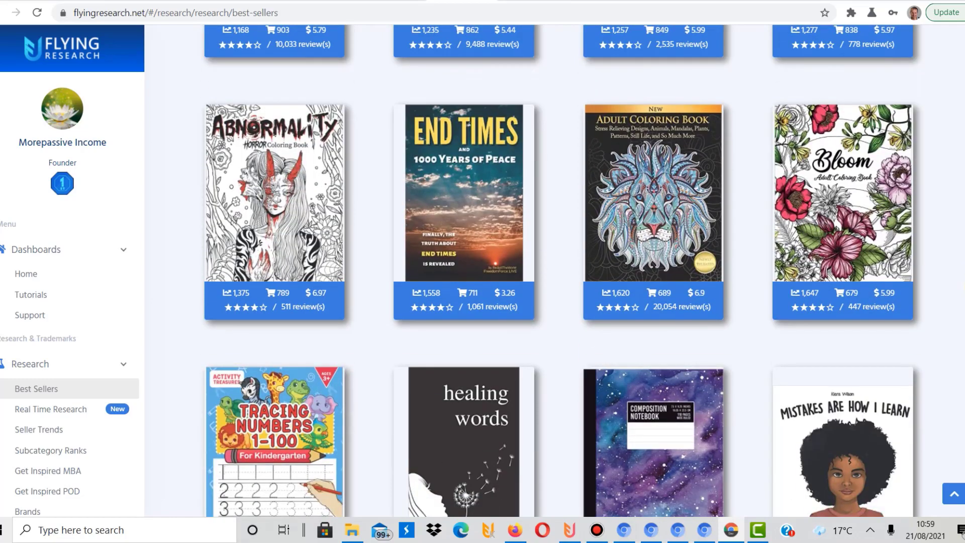
pyautogui.moveTo(653, 192)
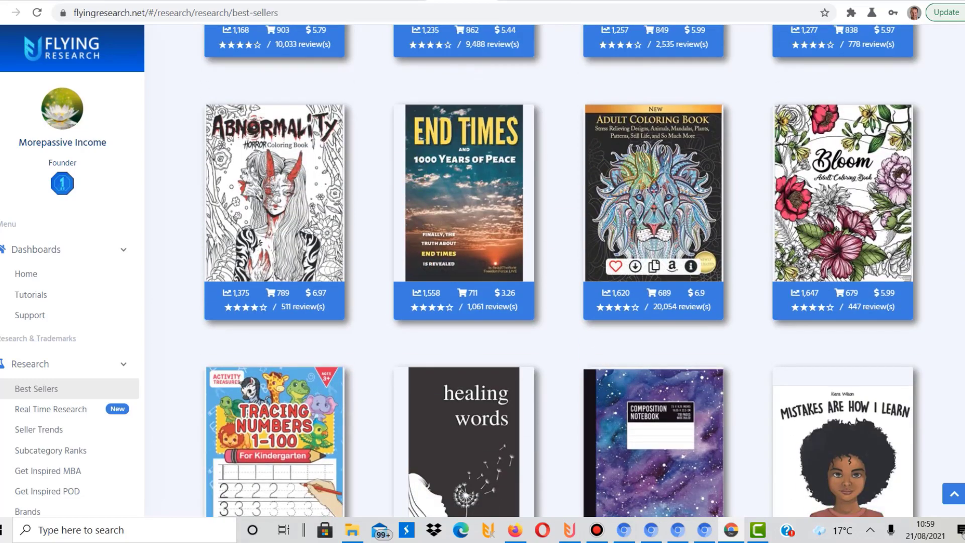
pyautogui.scroll(-3)
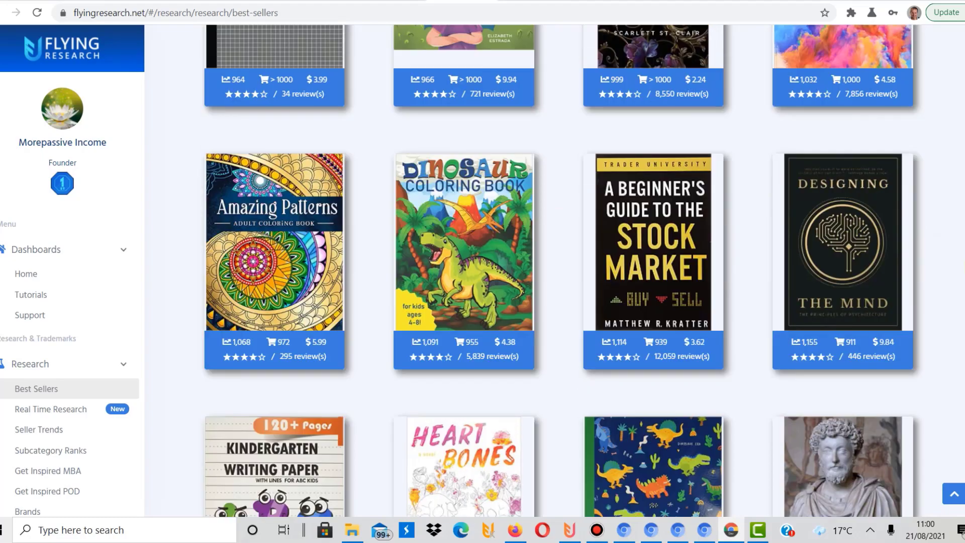
pyautogui.scroll(-3)
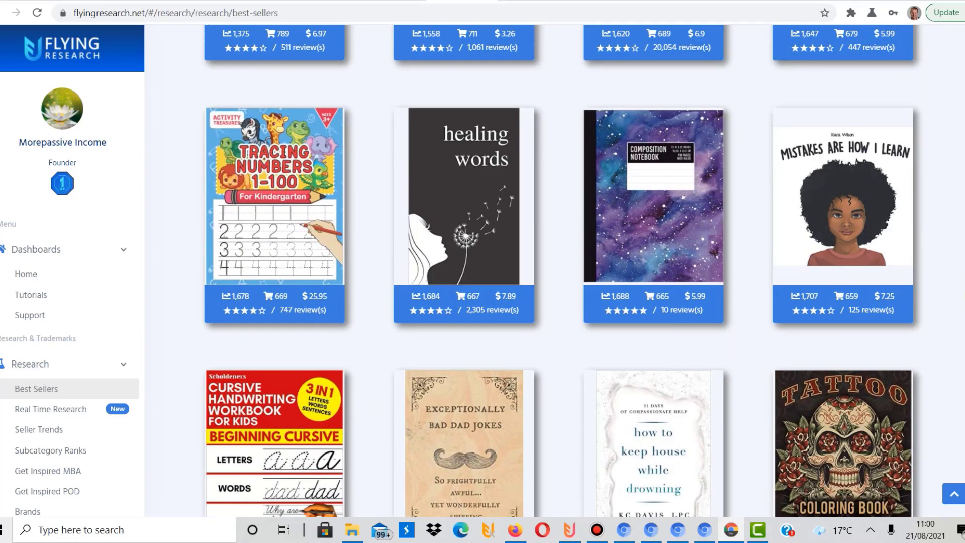
pyautogui.scroll(-3)
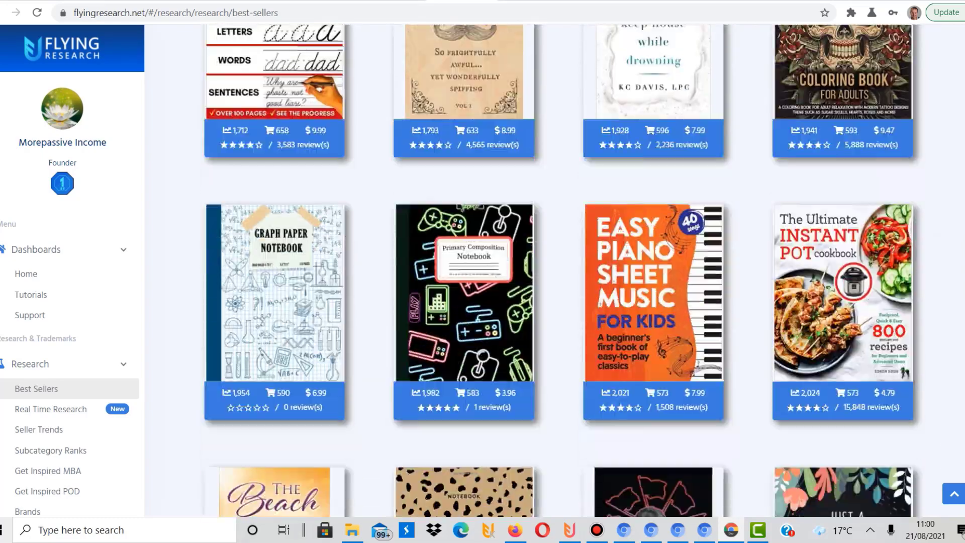
pyautogui.scroll(-3)
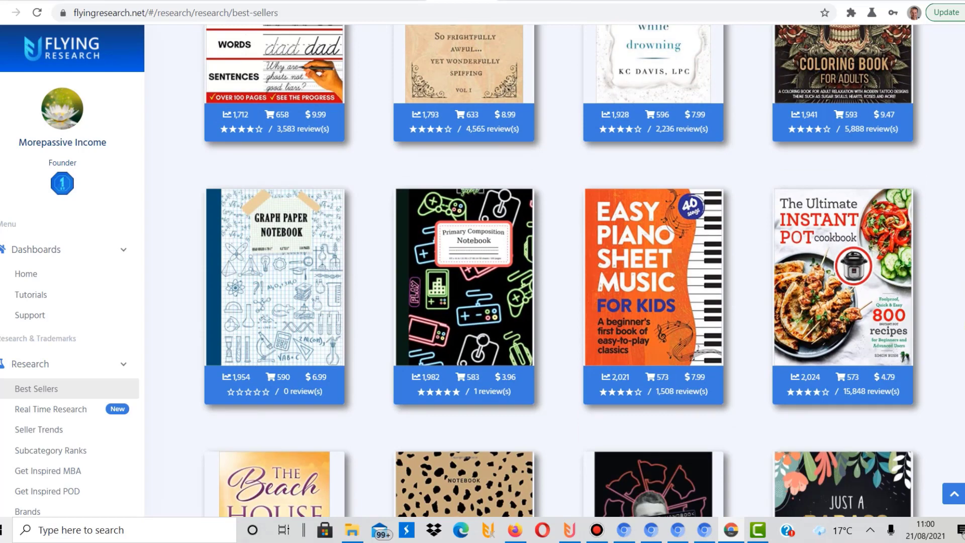
pyautogui.scroll(-3)
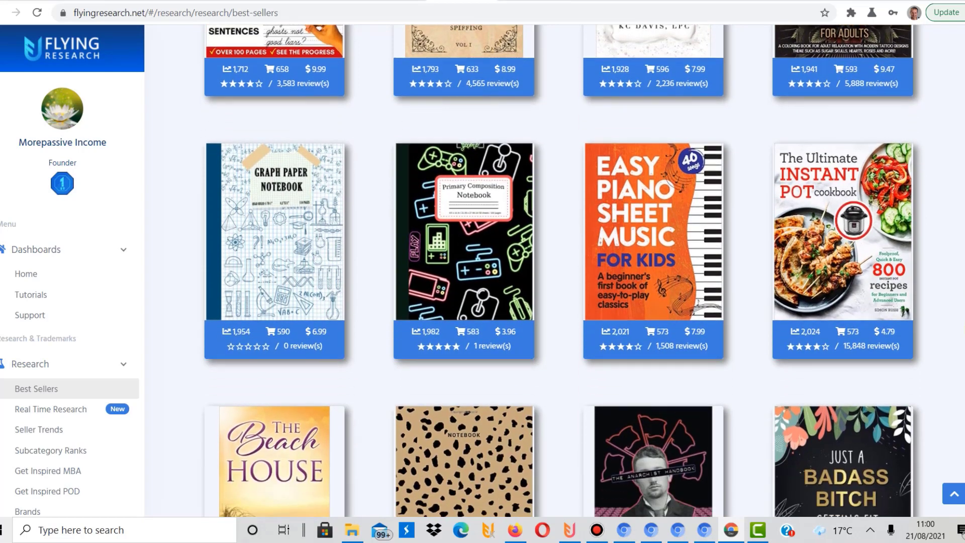
pyautogui.scroll(-3)
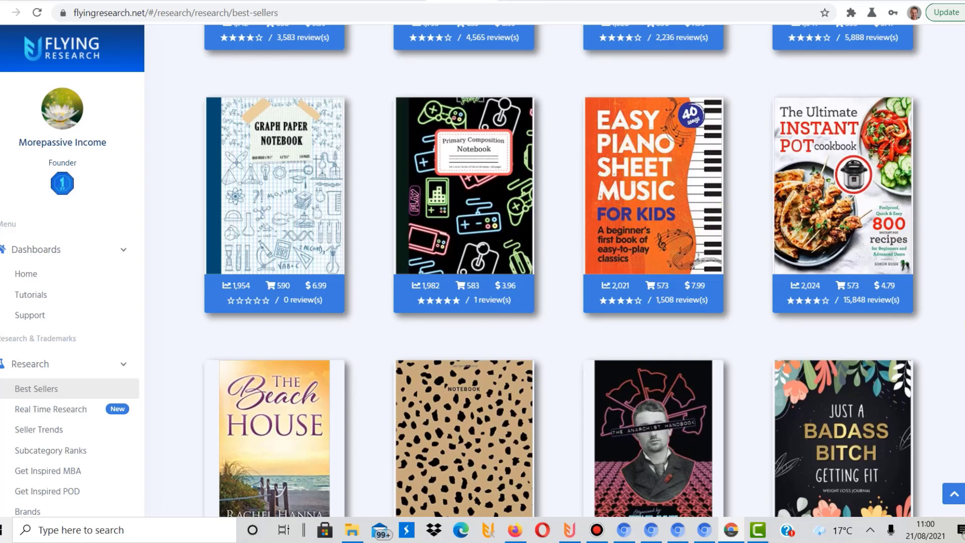
pyautogui.scroll(-3)
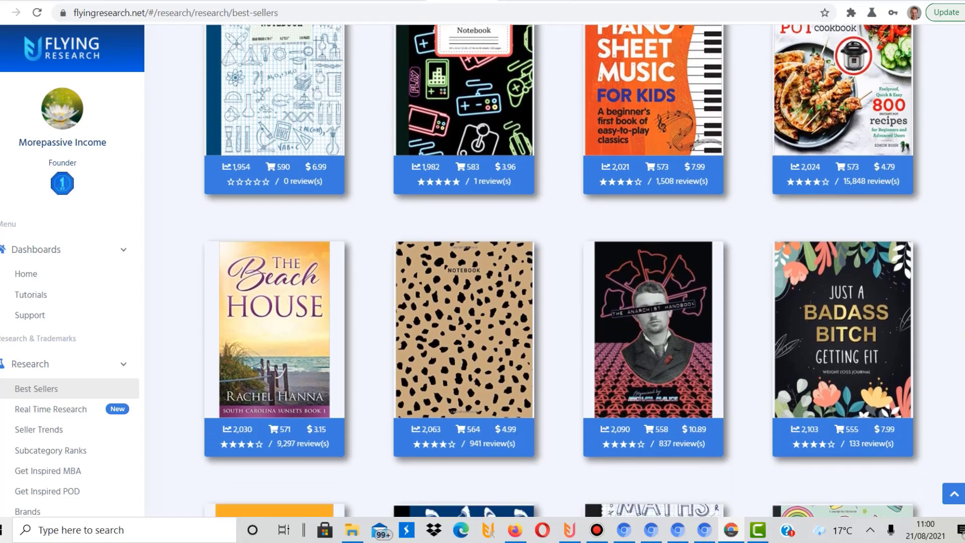
pyautogui.scroll(-3)
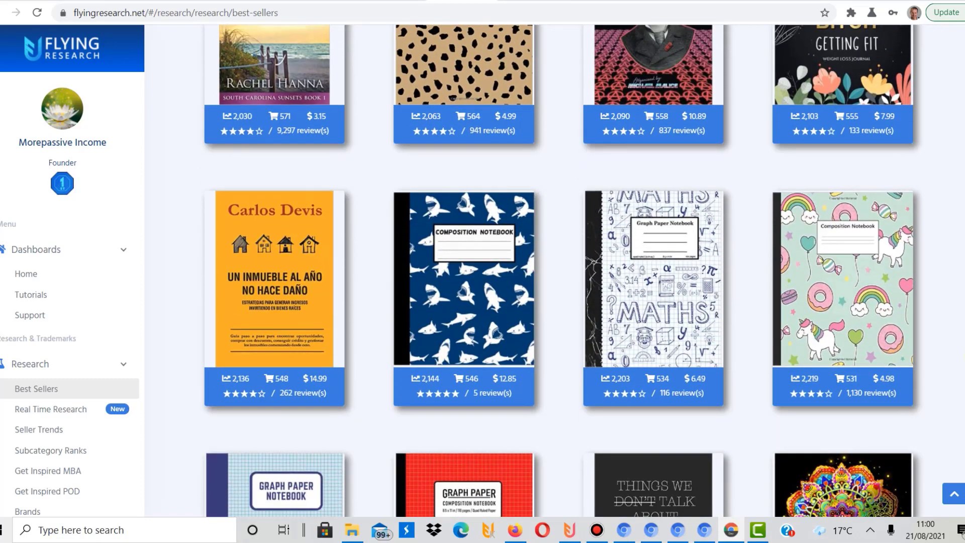
pyautogui.scroll(-3)
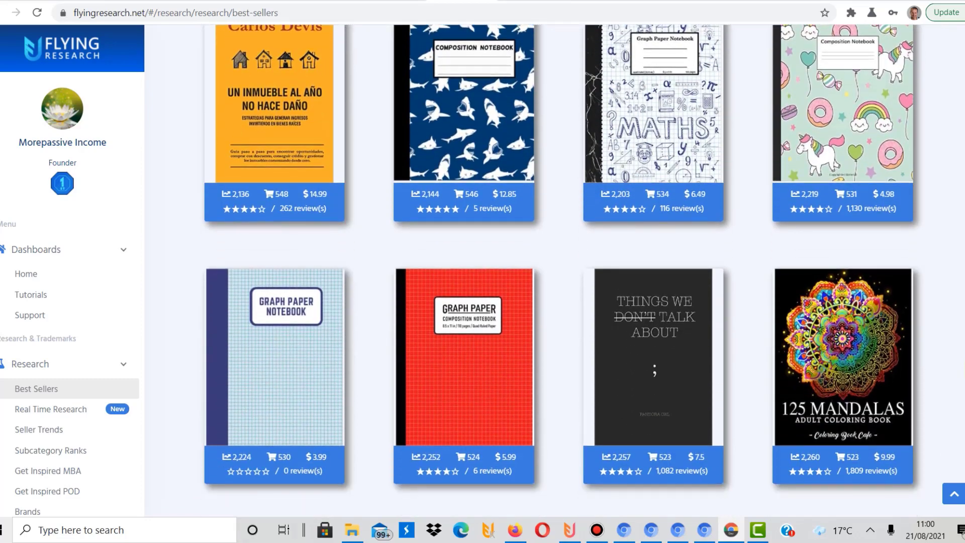
pyautogui.scroll(-3)
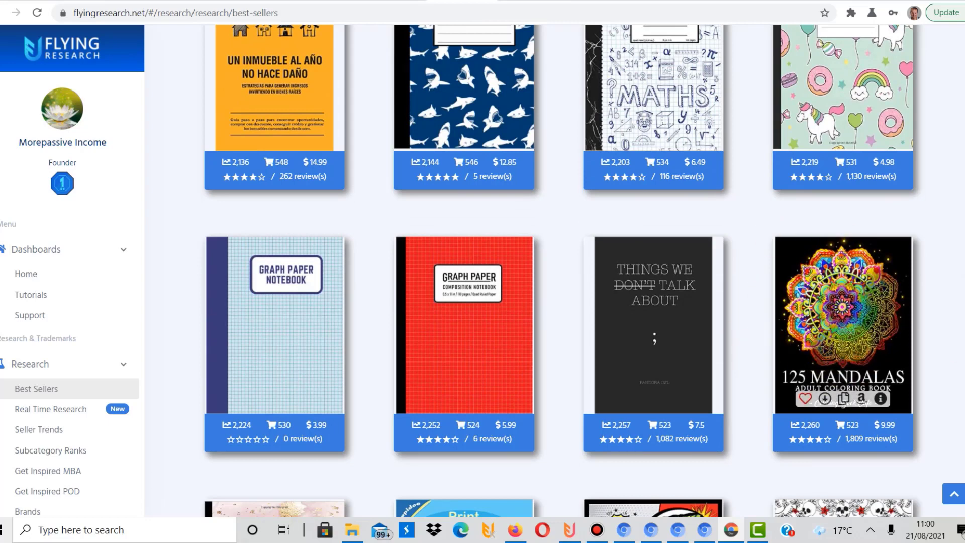
pyautogui.scroll(-3)
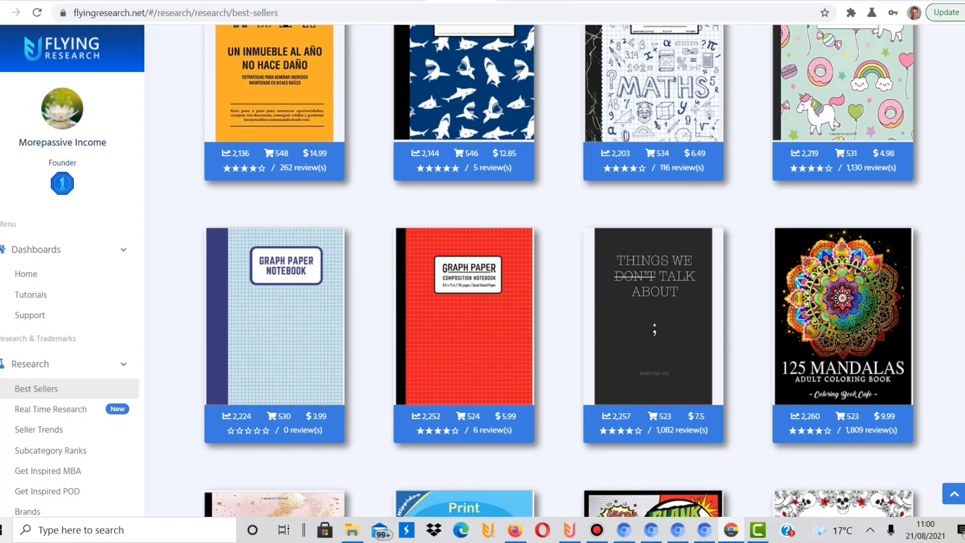
pyautogui.scroll(-3)
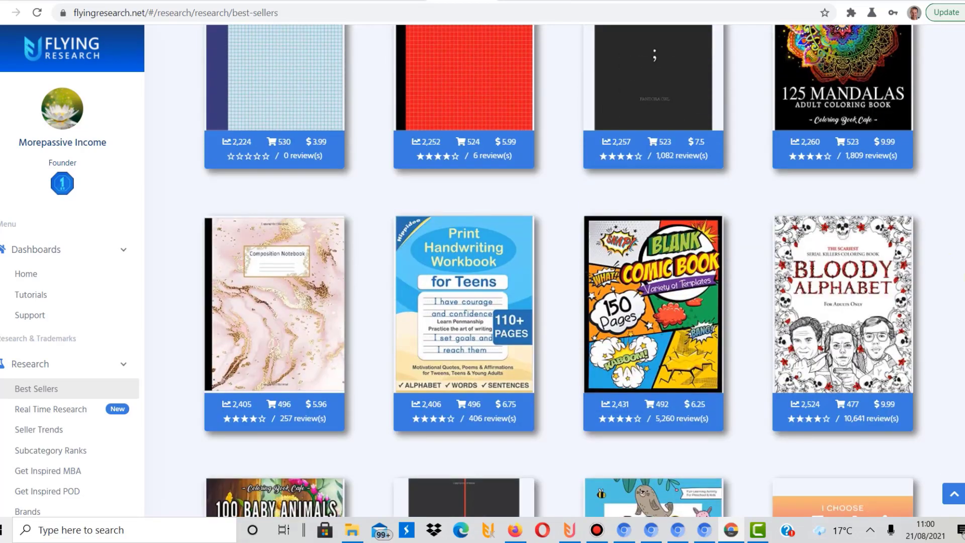
pyautogui.scroll(-3)
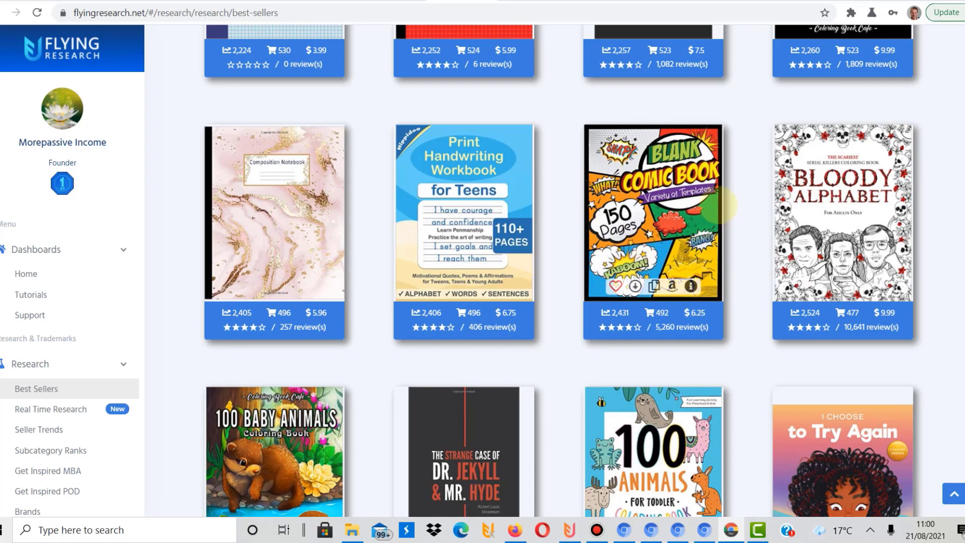
pyautogui.moveTo(573, 277)
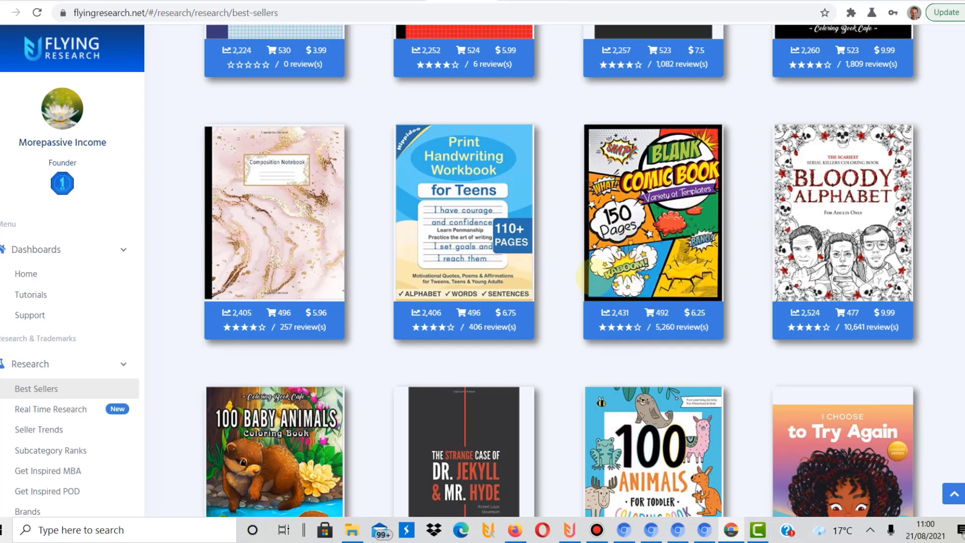
# Step: Scroll past the Primary Journal and Toddler Coloring Book rows to the Dot to Dot and Pastel Goth titles
pyautogui.scroll(-3)
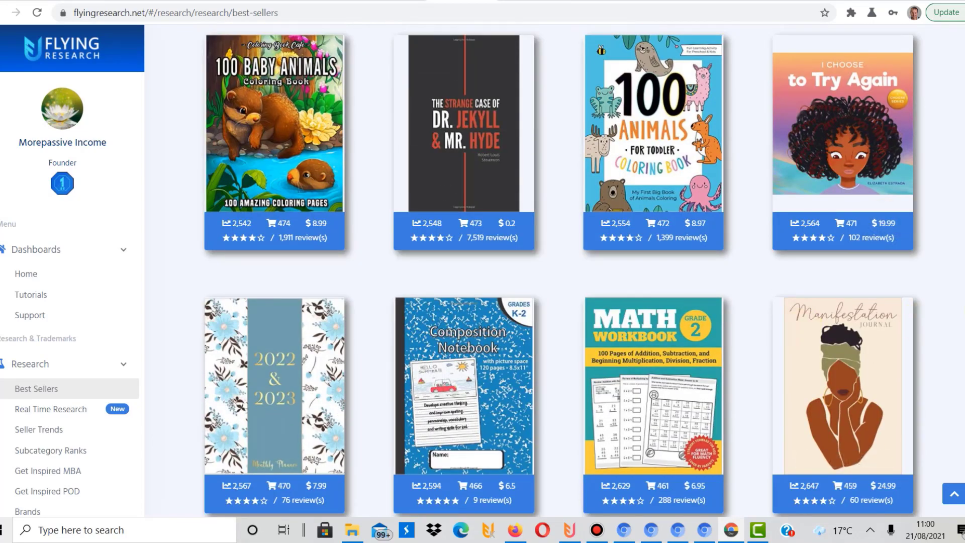
pyautogui.scroll(-3)
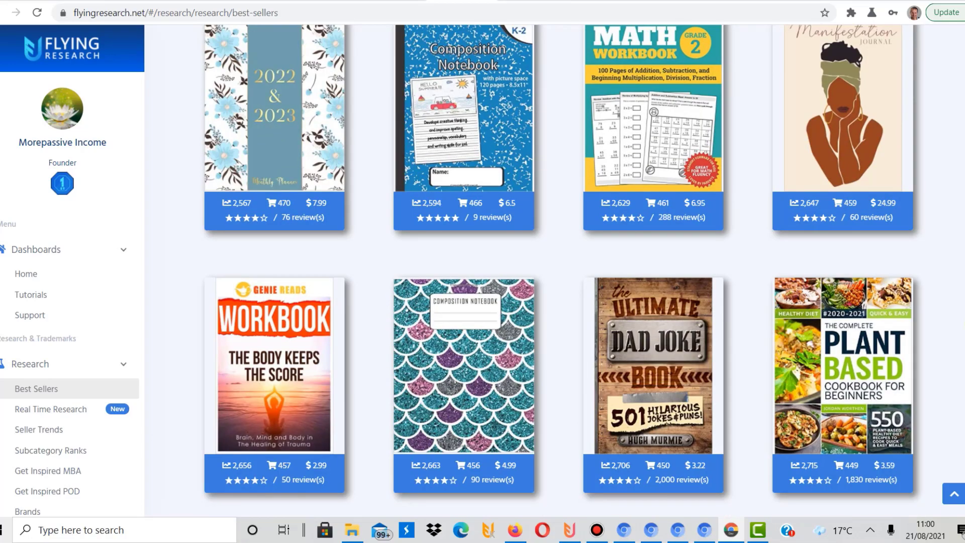
pyautogui.scroll(-3)
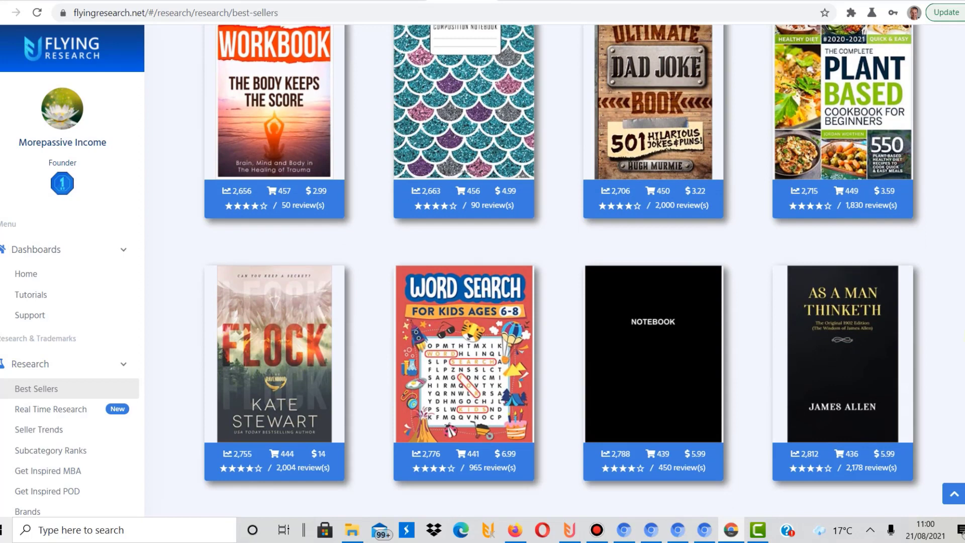
pyautogui.scroll(3)
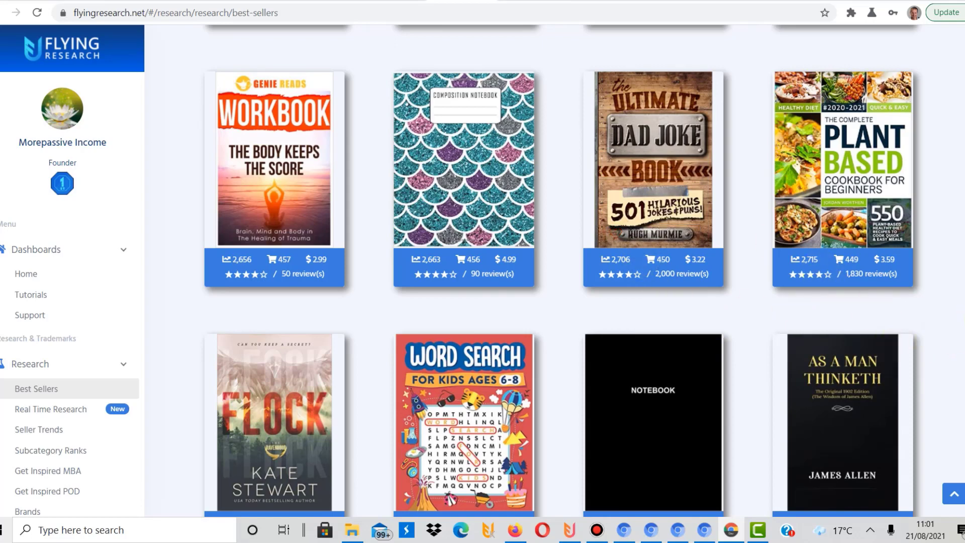
pyautogui.scroll(-3)
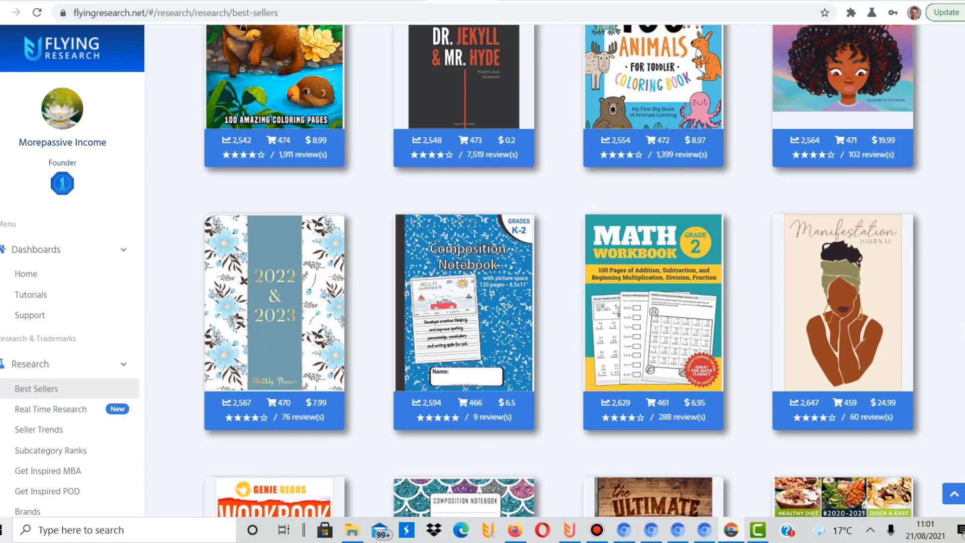
pyautogui.scroll(-3)
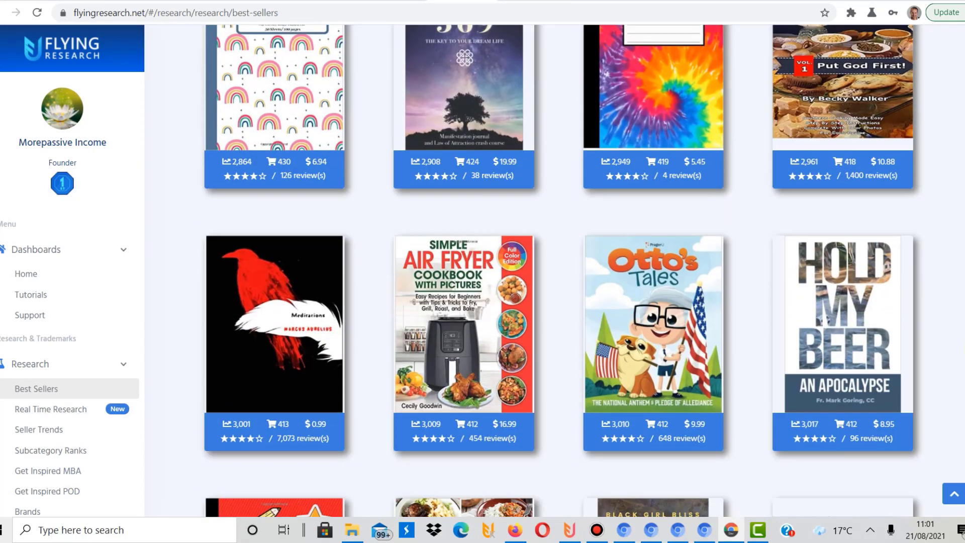
pyautogui.scroll(-3)
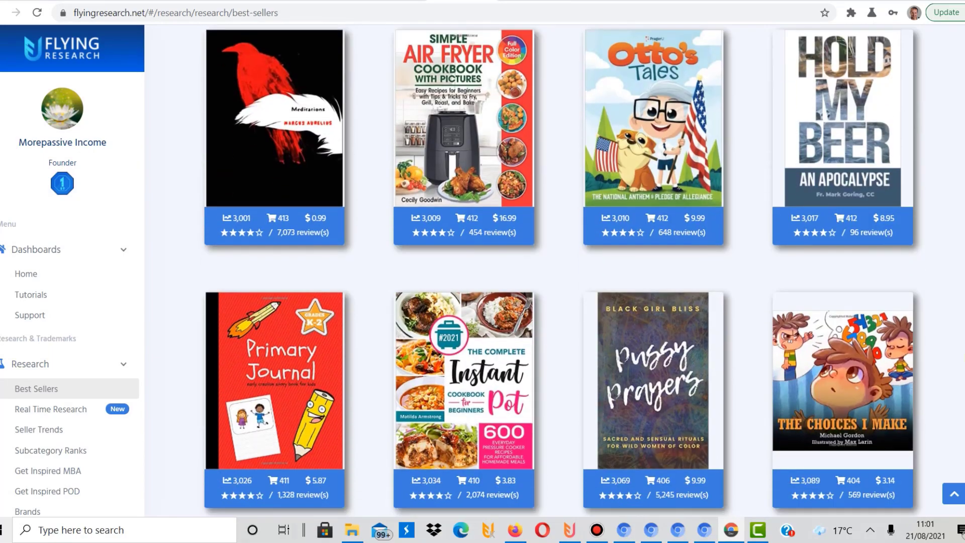
pyautogui.scroll(-3)
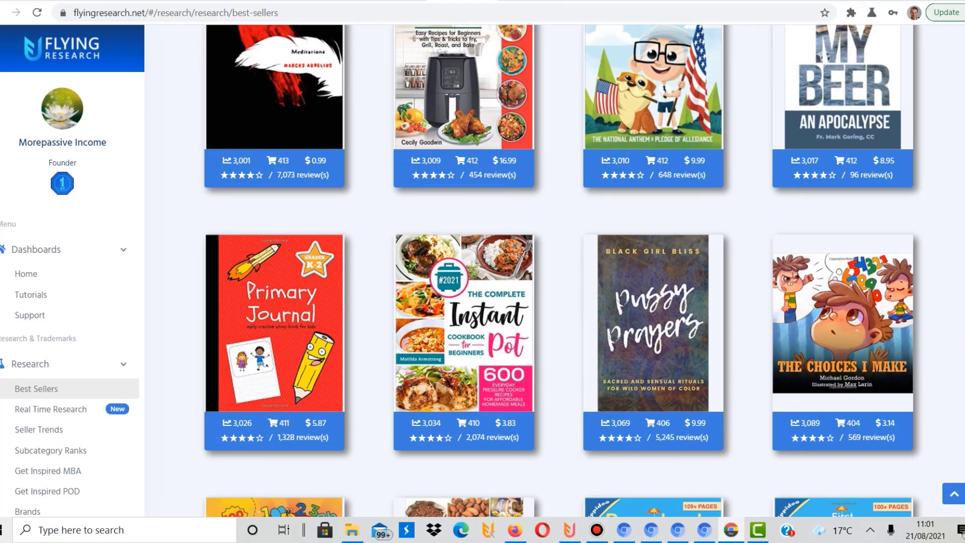
pyautogui.scroll(-3)
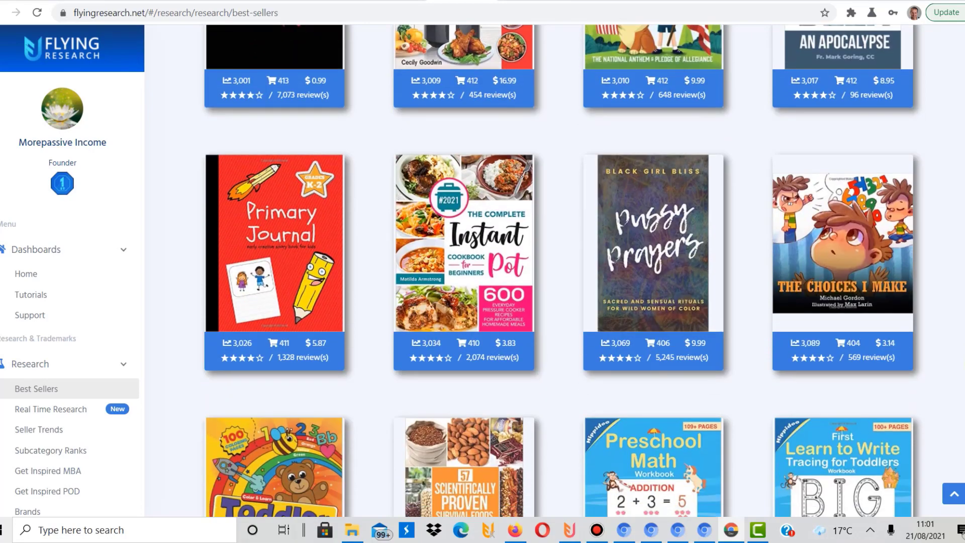
pyautogui.scroll(-3)
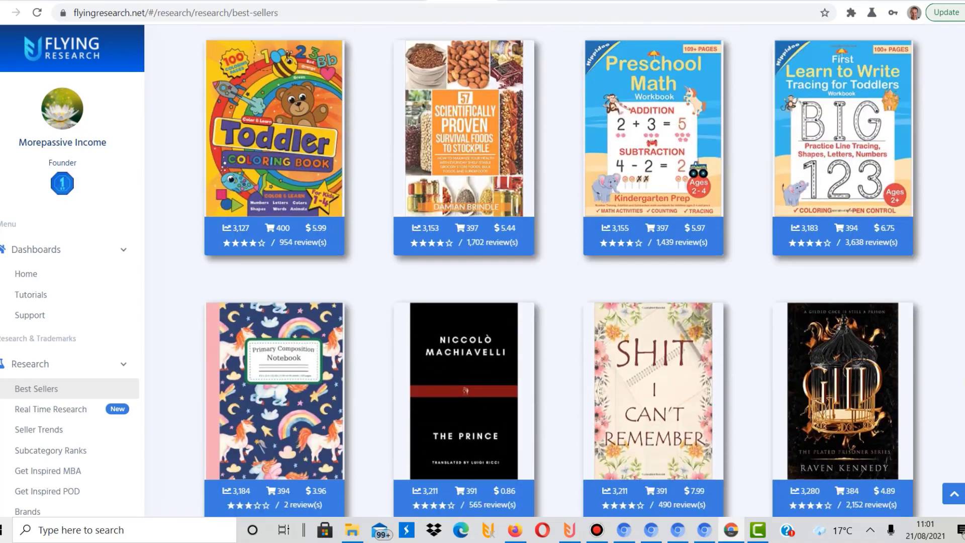
pyautogui.scroll(-3)
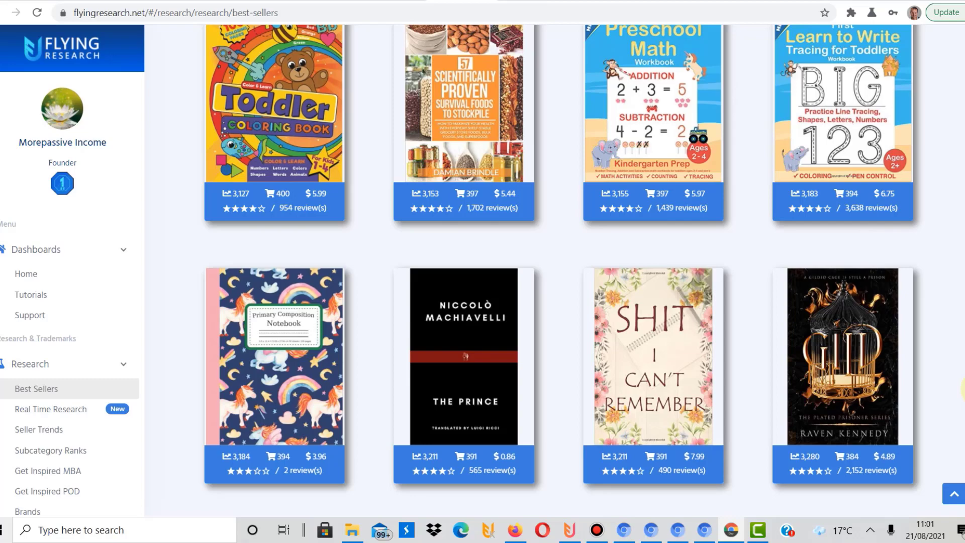
pyautogui.scroll(-3)
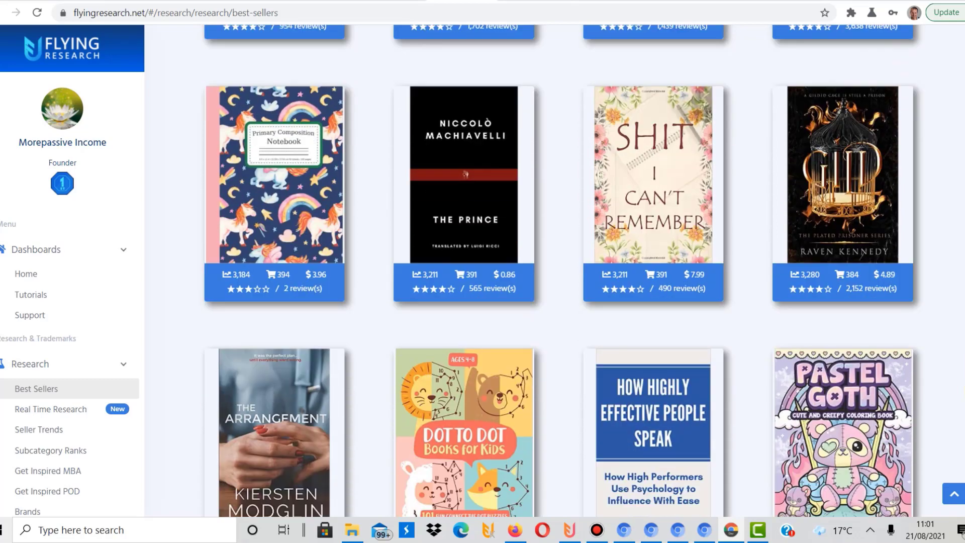
# Step: Scroll past the composition notebooks to the Herbalist's Bible, 100 Countryside Scenes and Stoner Coloring Book row
pyautogui.scroll(-3)
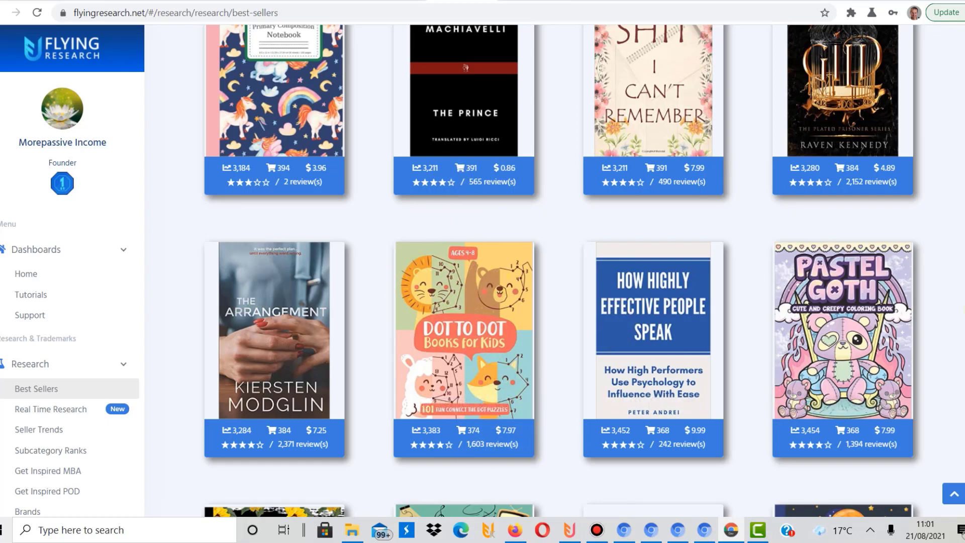
pyautogui.scroll(-3)
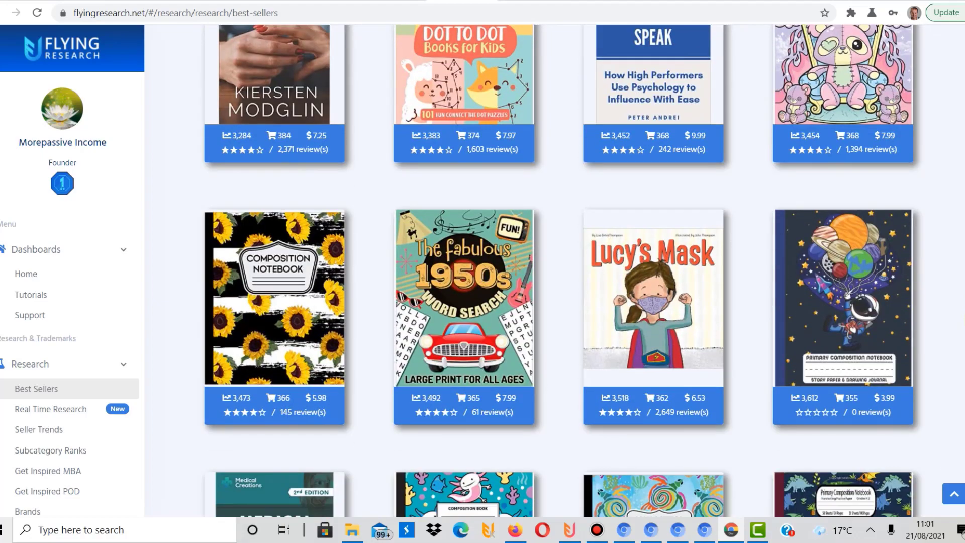
pyautogui.scroll(-3)
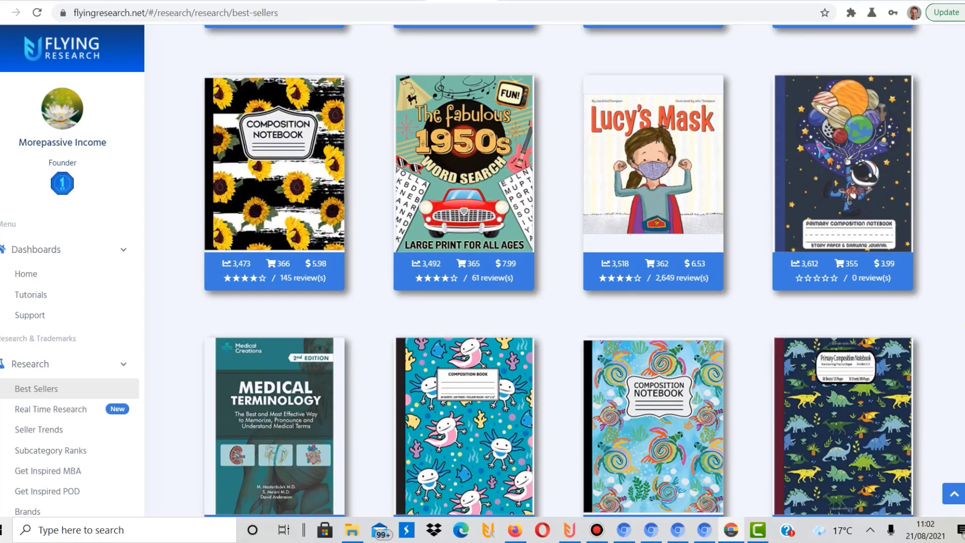
pyautogui.scroll(-3)
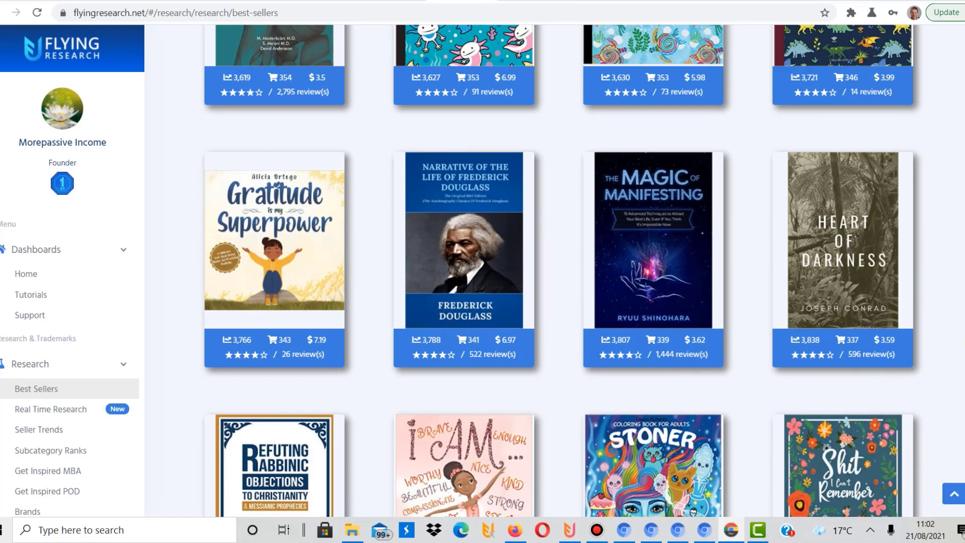
pyautogui.scroll(-3)
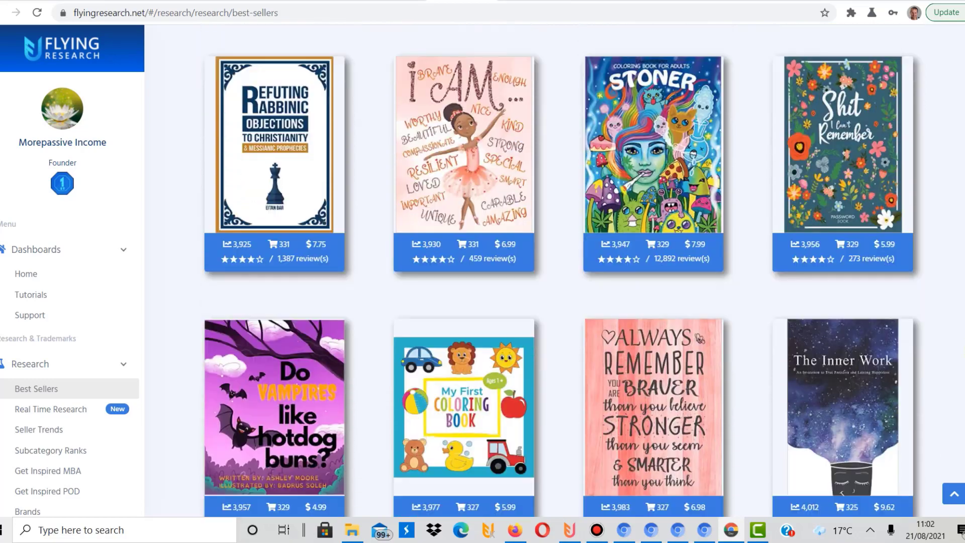
pyautogui.scroll(-3)
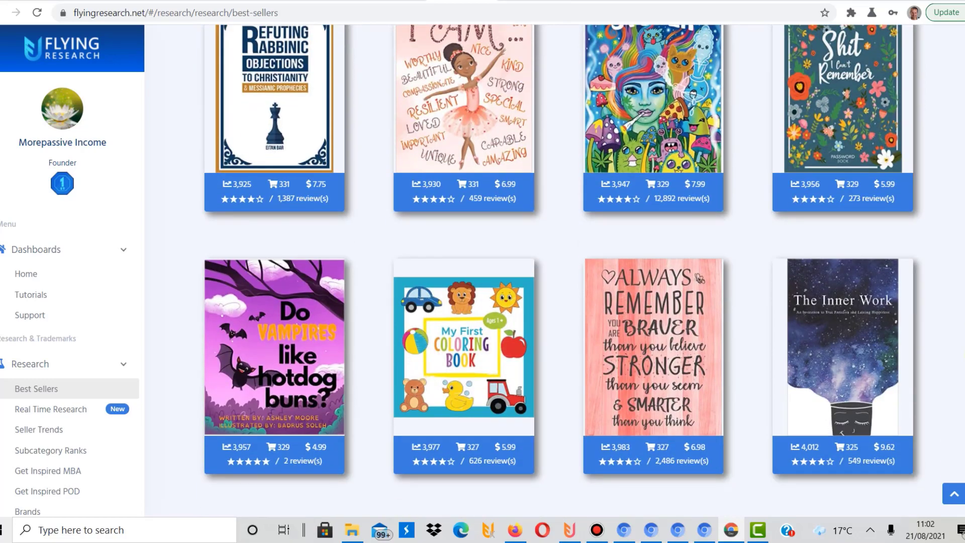
pyautogui.scroll(-3)
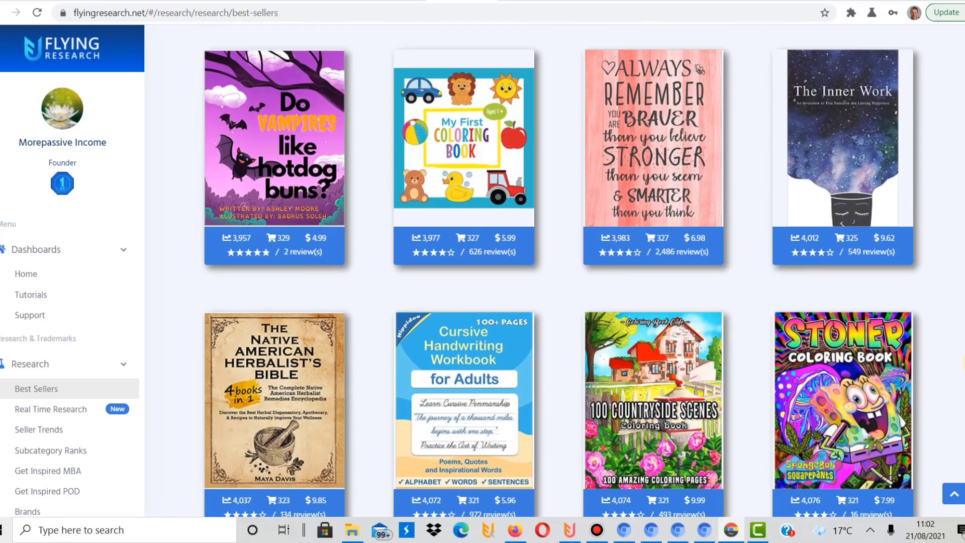
pyautogui.scroll(-3)
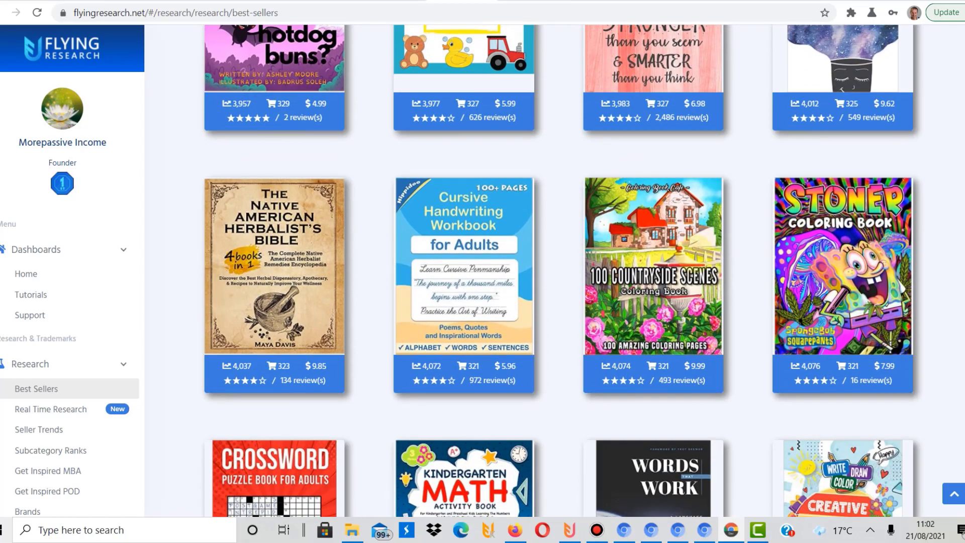
pyautogui.moveTo(653, 265)
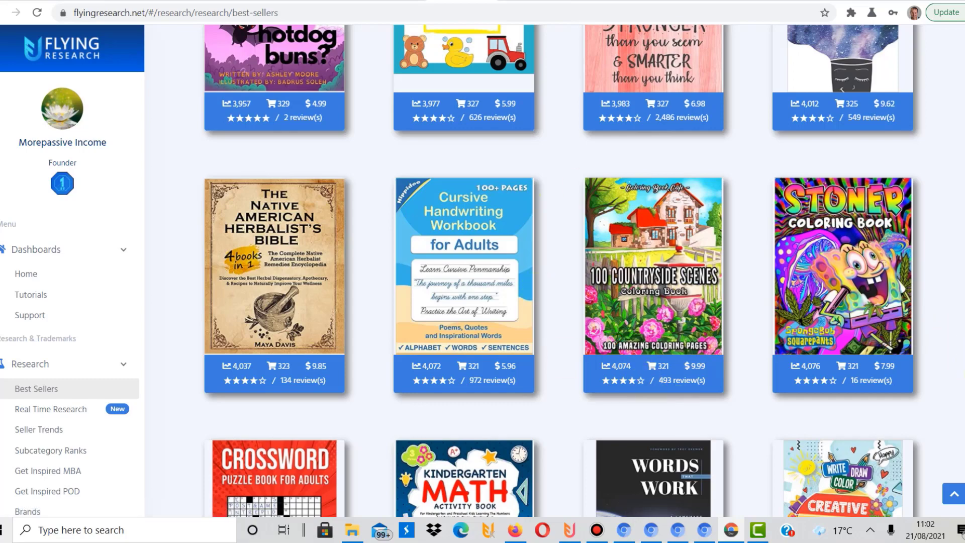
# Step: Scroll past the letter tracing and Would You Rather books to Manuscript Paper and the cat and puppy notebooks
pyautogui.scroll(-3)
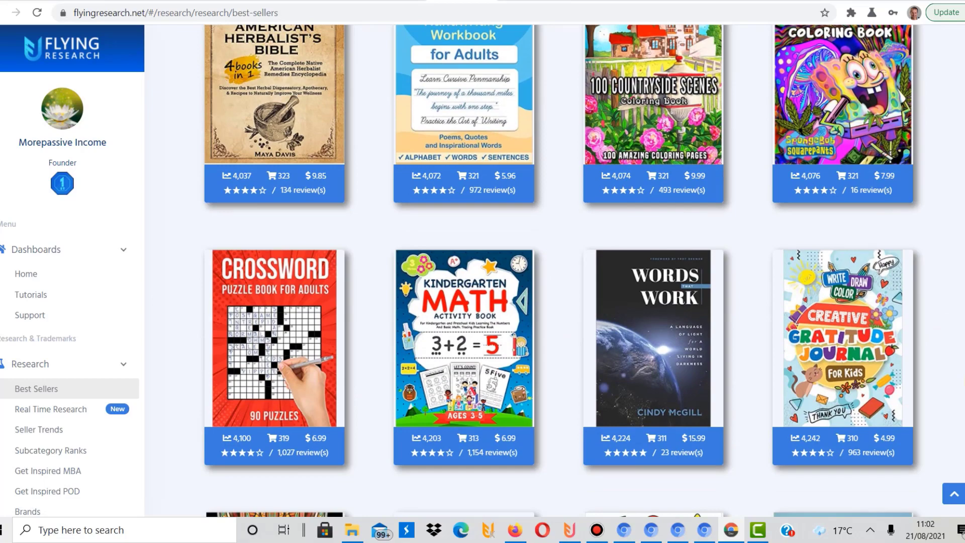
pyautogui.scroll(-3)
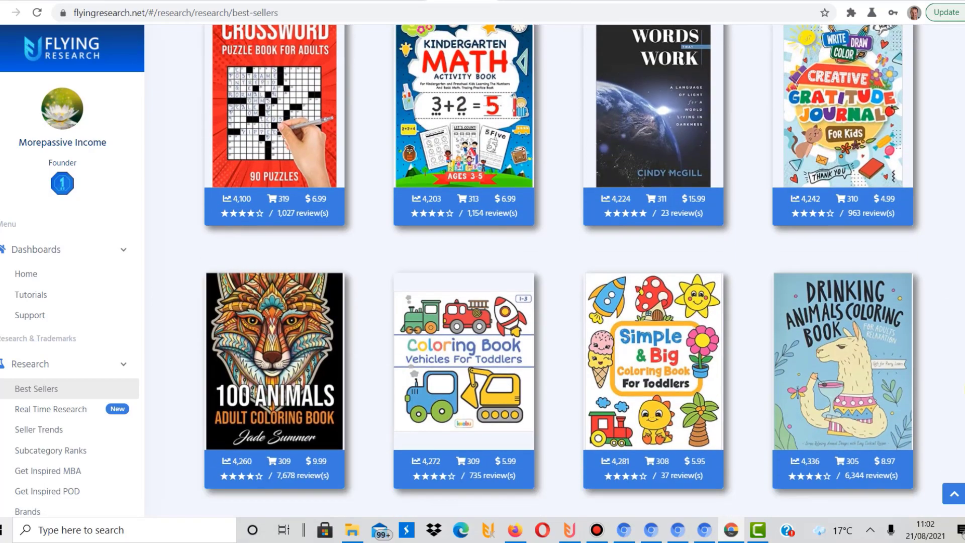
pyautogui.scroll(-3)
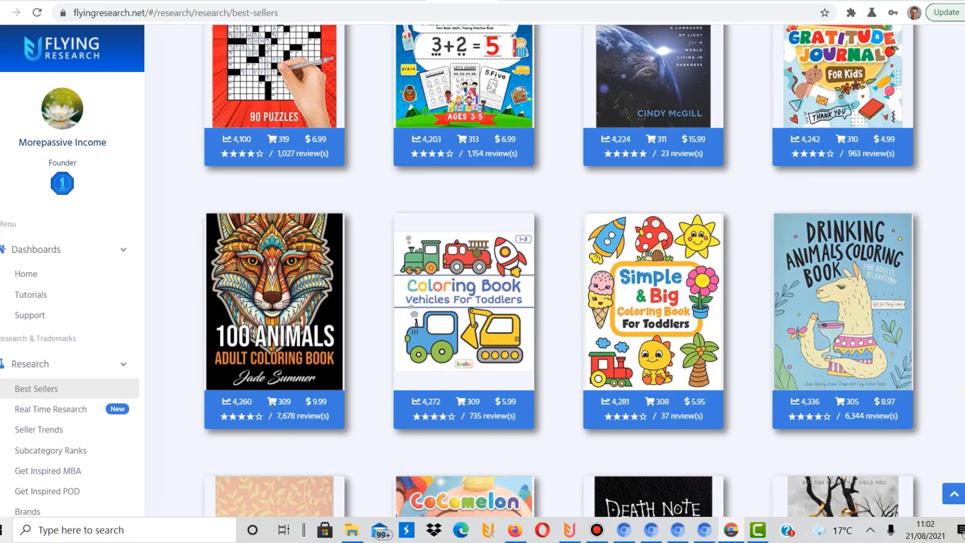
pyautogui.scroll(-3)
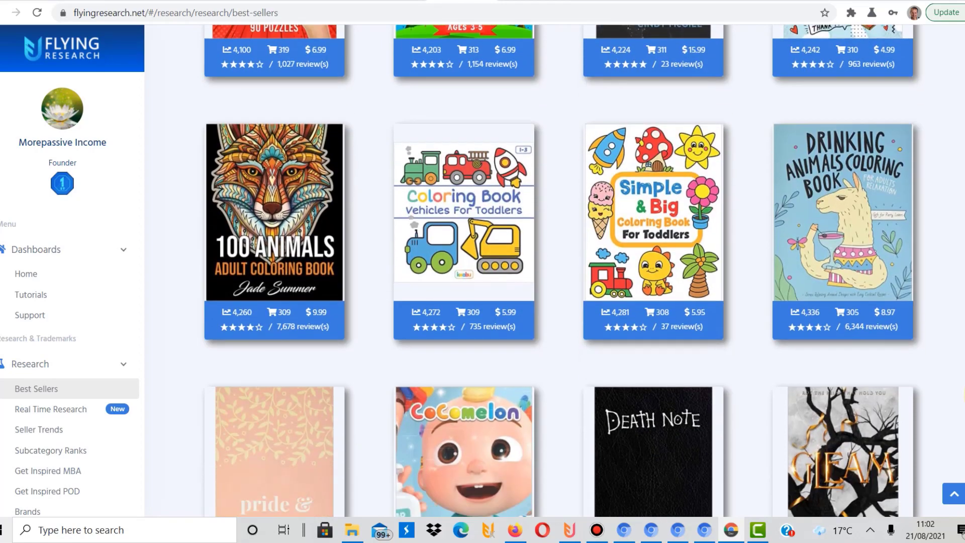
pyautogui.scroll(-3)
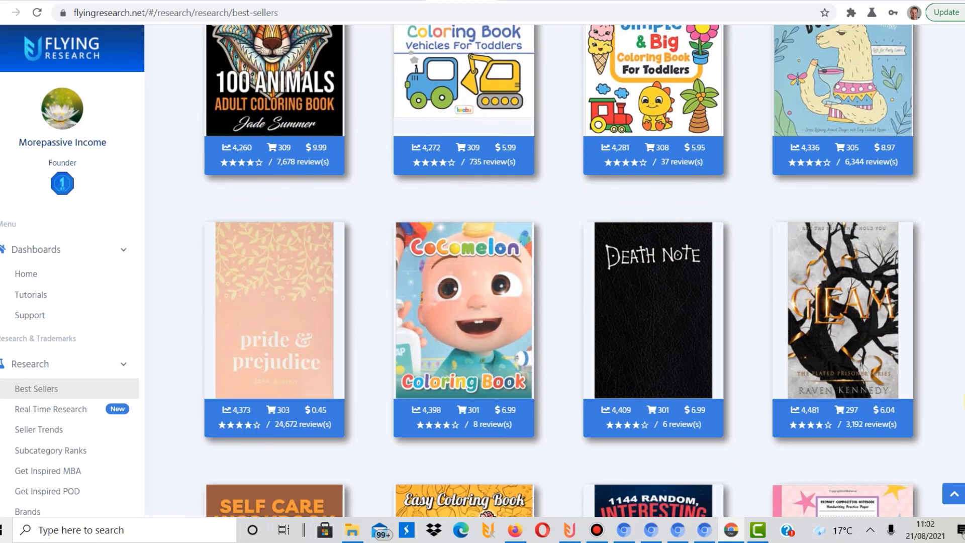
pyautogui.scroll(-3)
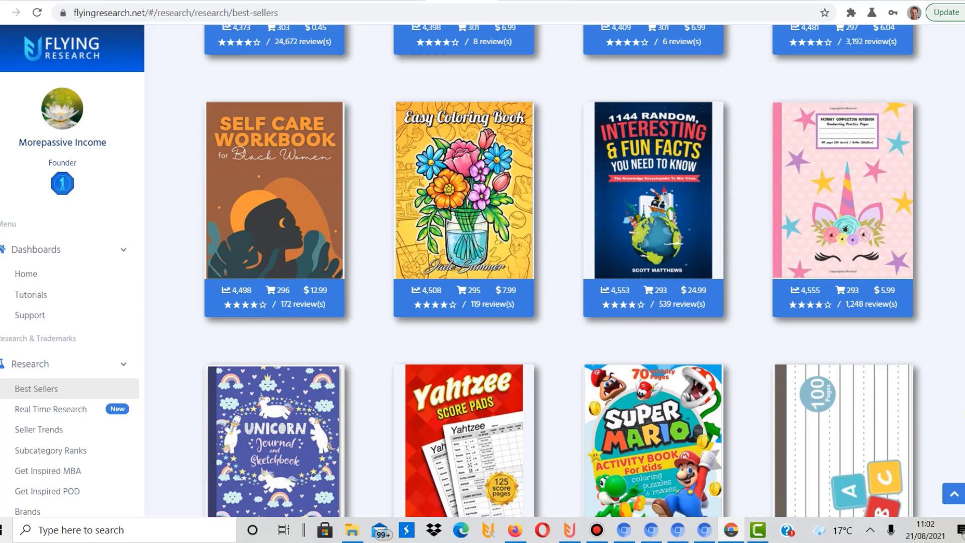
pyautogui.scroll(-3)
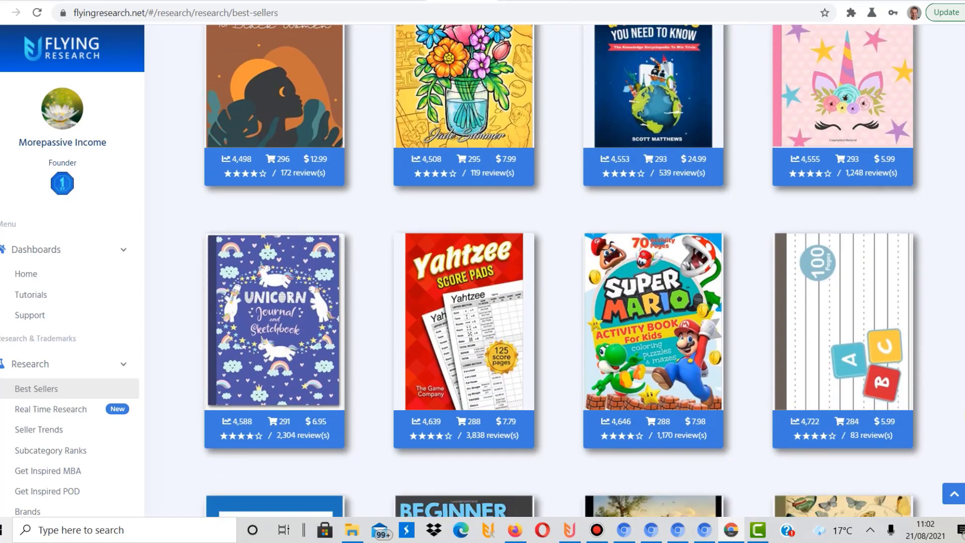
pyautogui.scroll(-3)
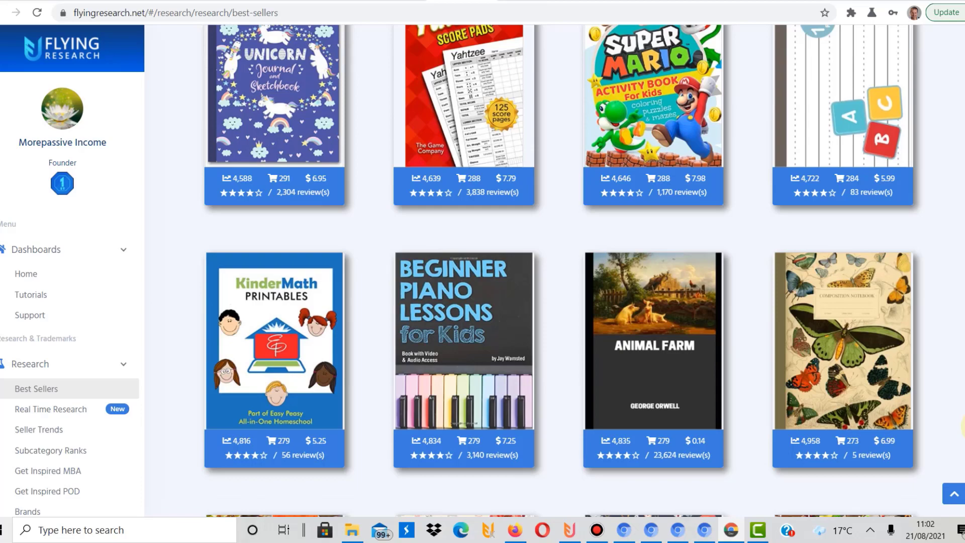
pyautogui.scroll(-3)
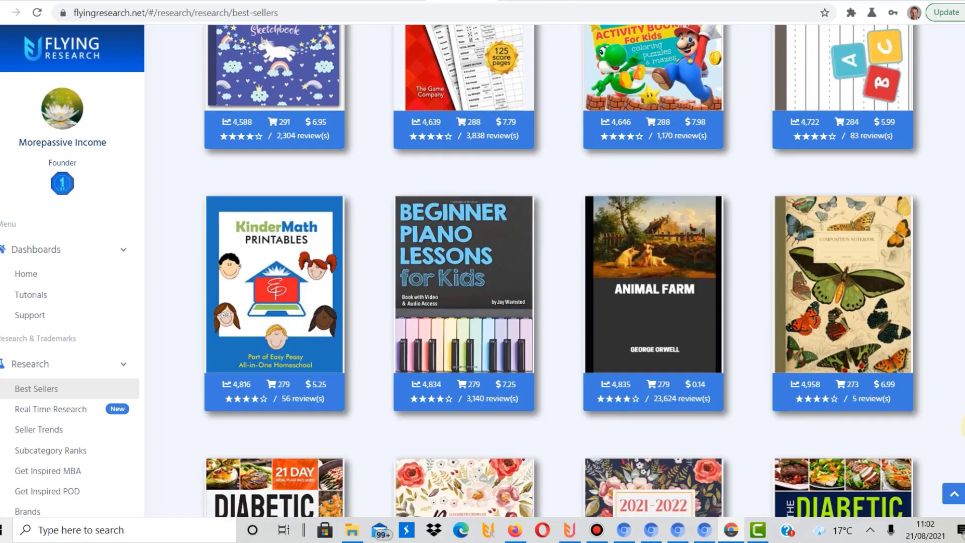
pyautogui.scroll(-3)
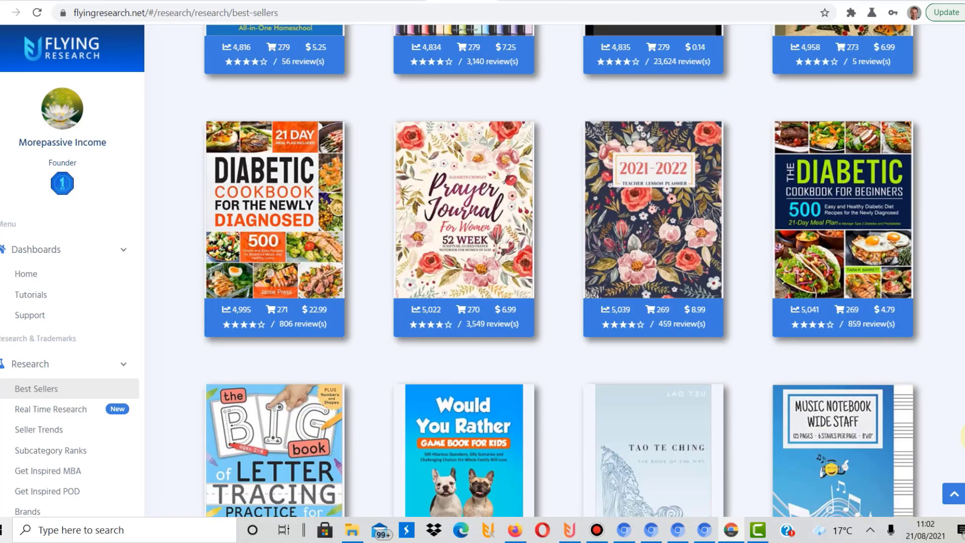
pyautogui.scroll(-3)
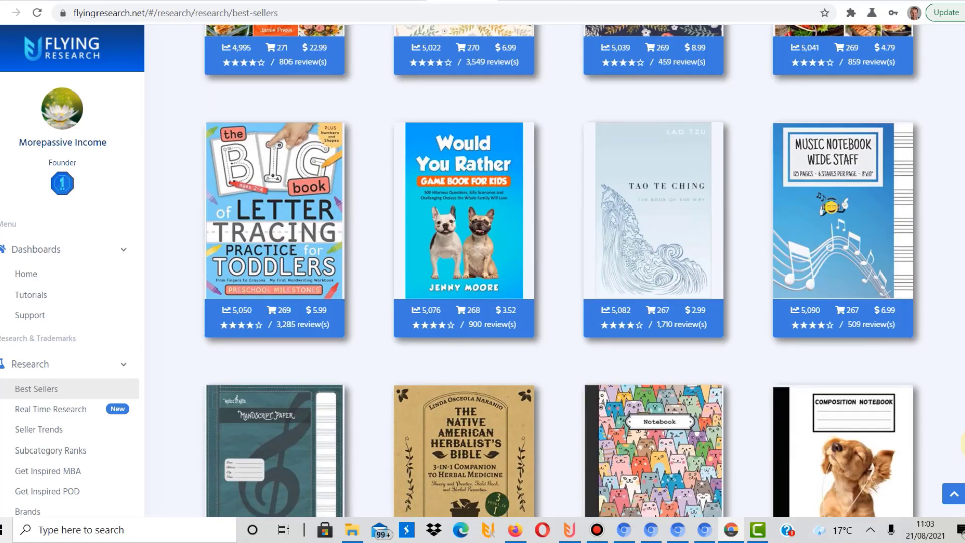
pyautogui.scroll(-3)
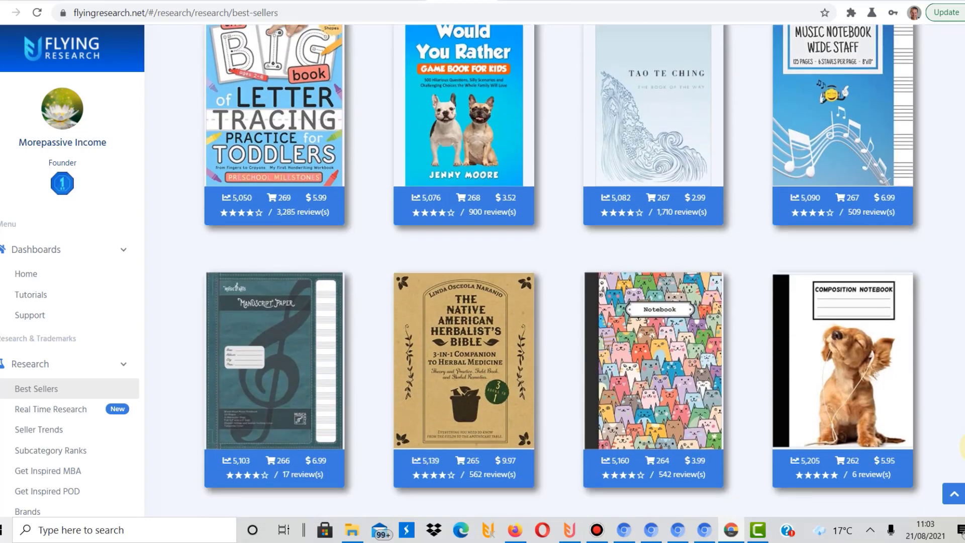